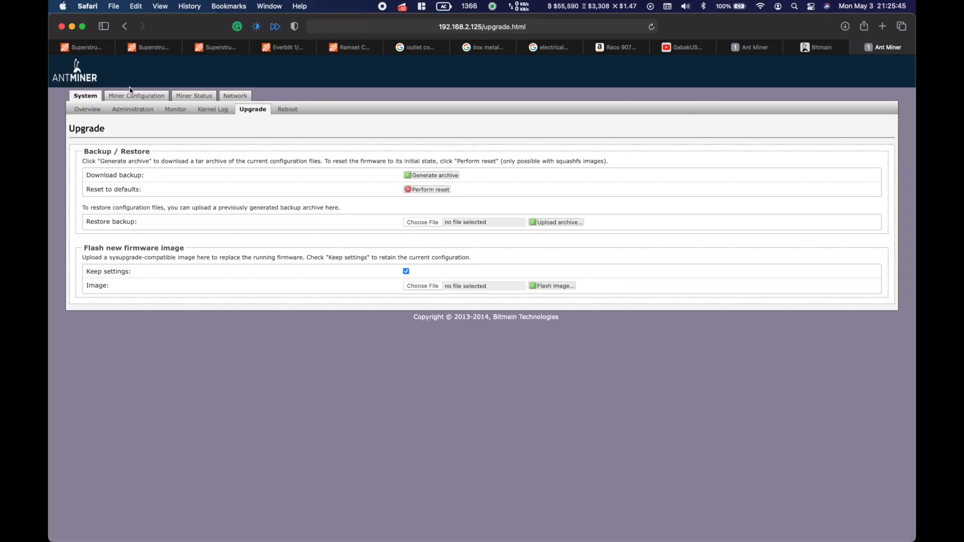
# Step: Note CGminer version 4.9.0 on the overview, then view Bitmain's E3 firmware listing
pyautogui.click(88, 109)
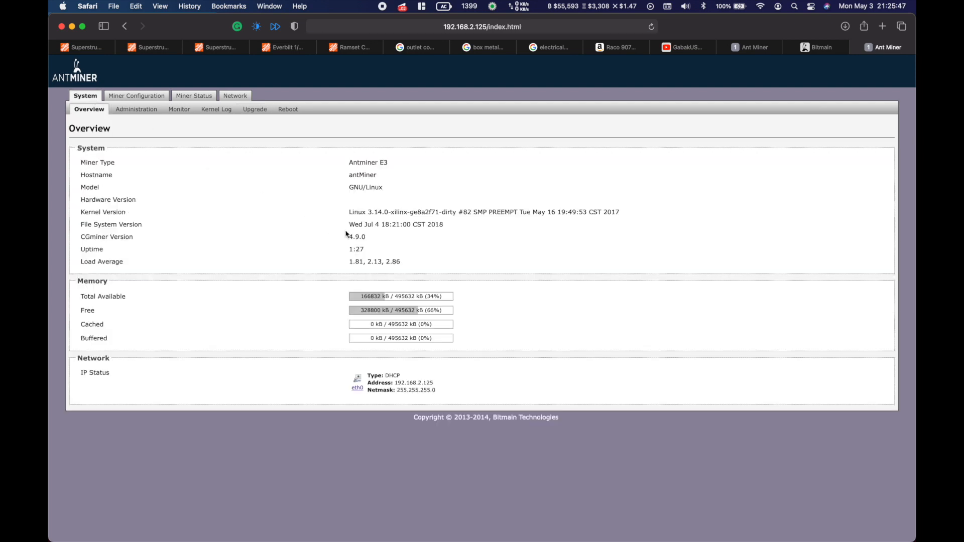
pyautogui.doubleClick(355, 236)
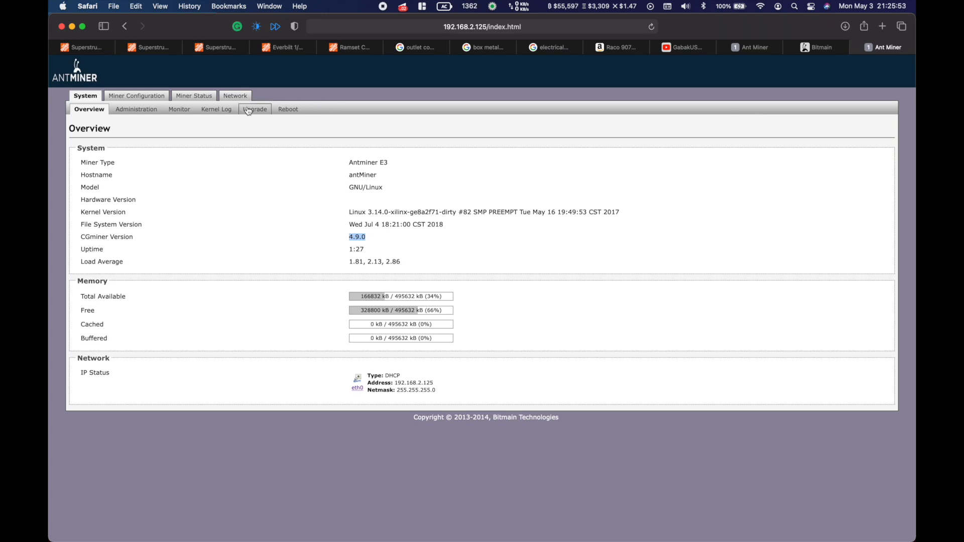
pyautogui.click(253, 109)
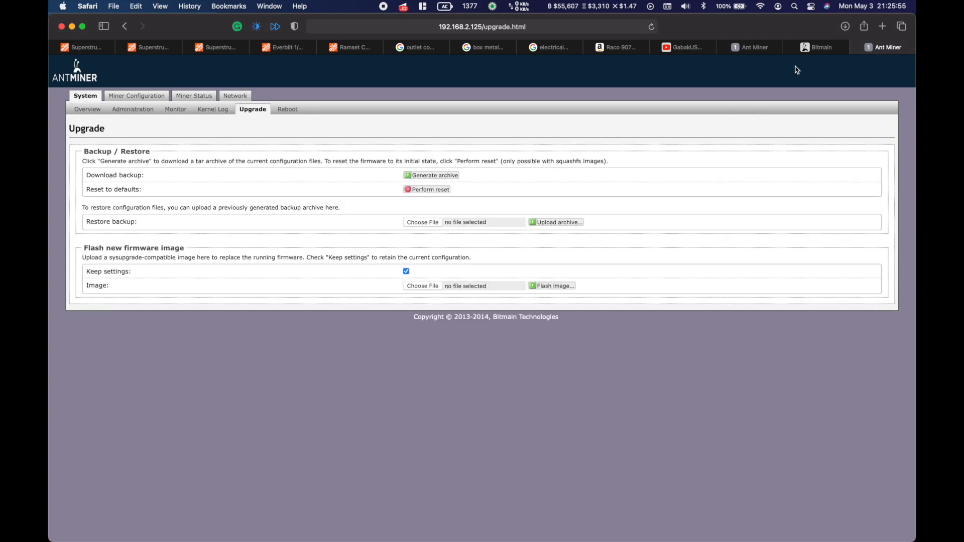
pyautogui.click(816, 47)
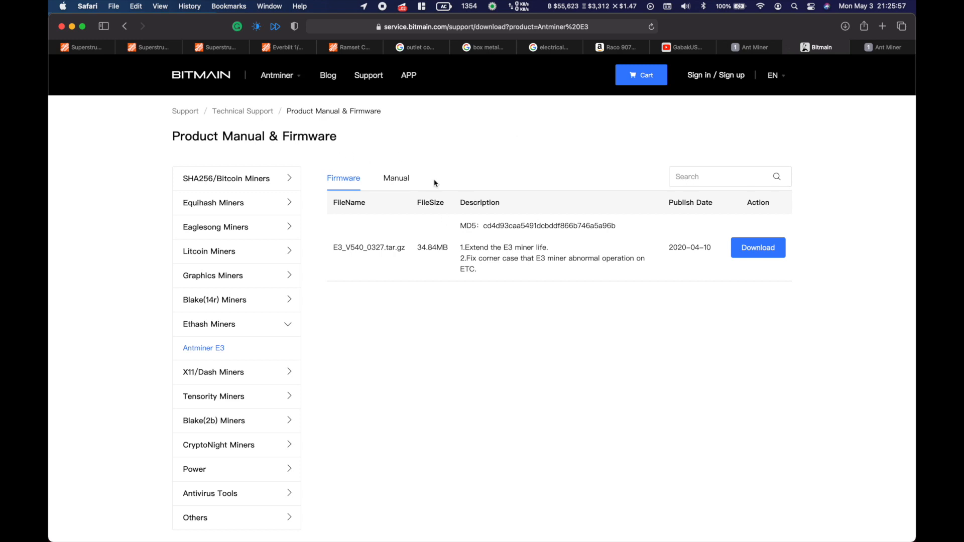
pyautogui.moveTo(556, 228)
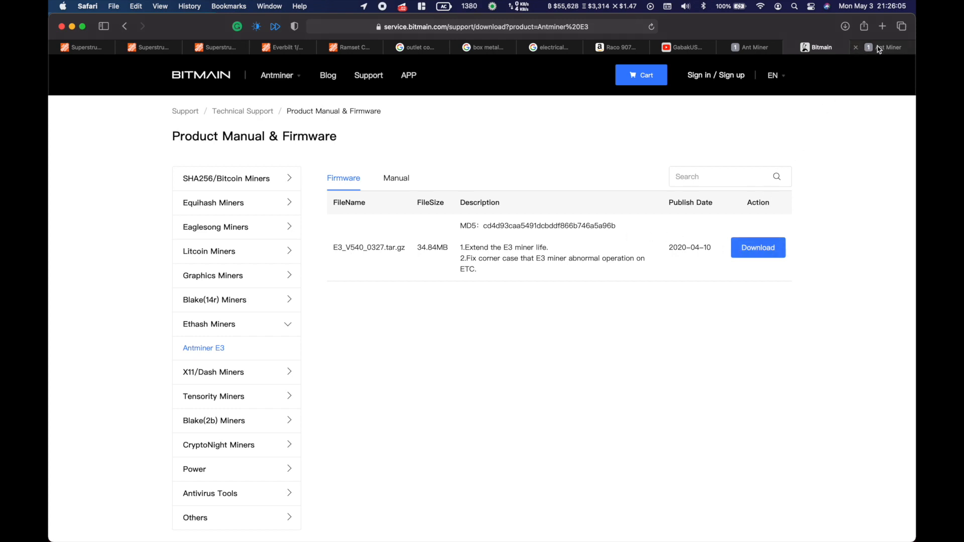
# Step: Flash the E3_V540_0327.tar image from the Ant Miner upgrade page, confirming the replacement
pyautogui.click(885, 46)
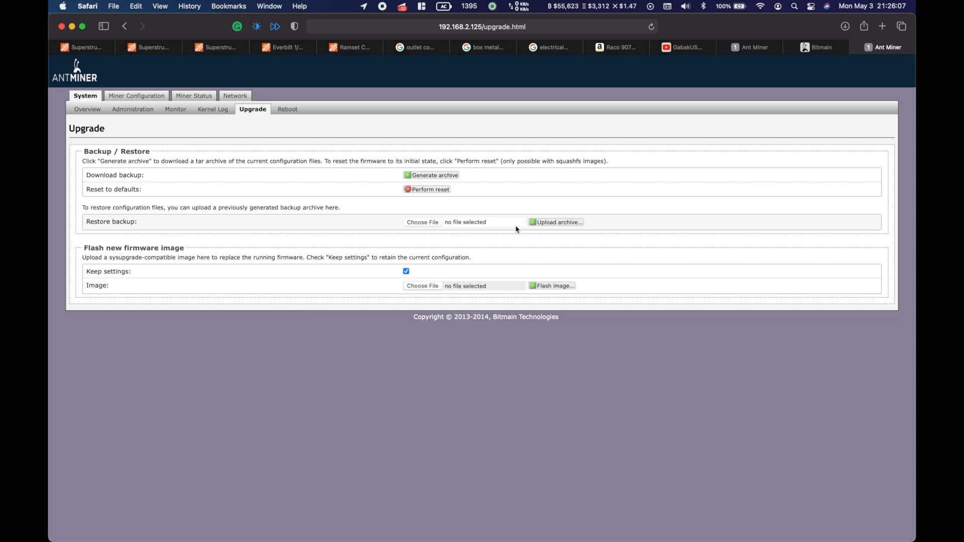
pyautogui.moveTo(462, 288)
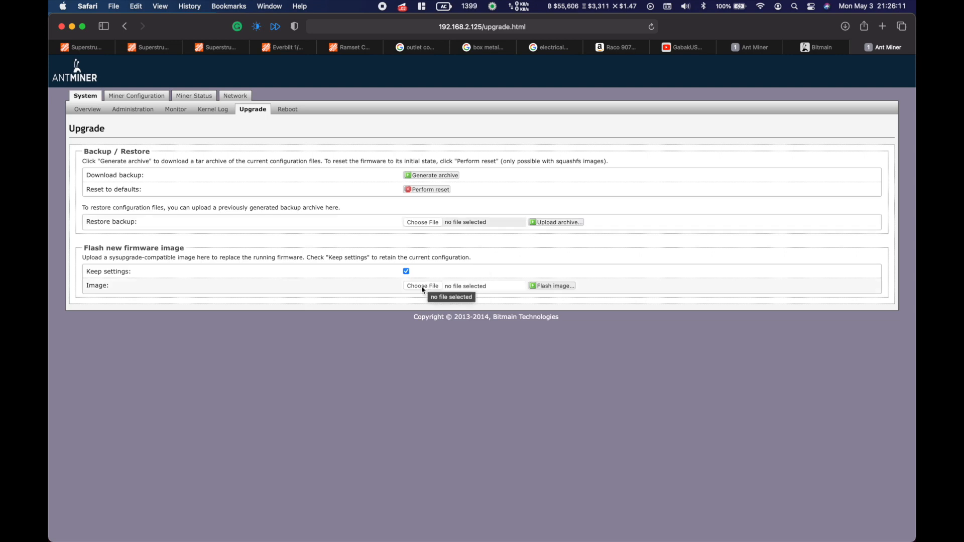
pyautogui.click(422, 286)
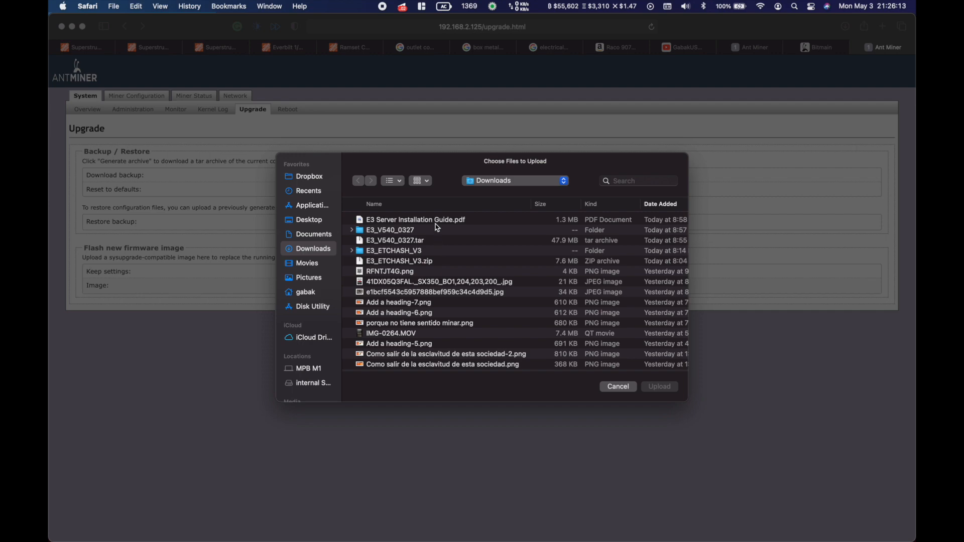
pyautogui.click(394, 240)
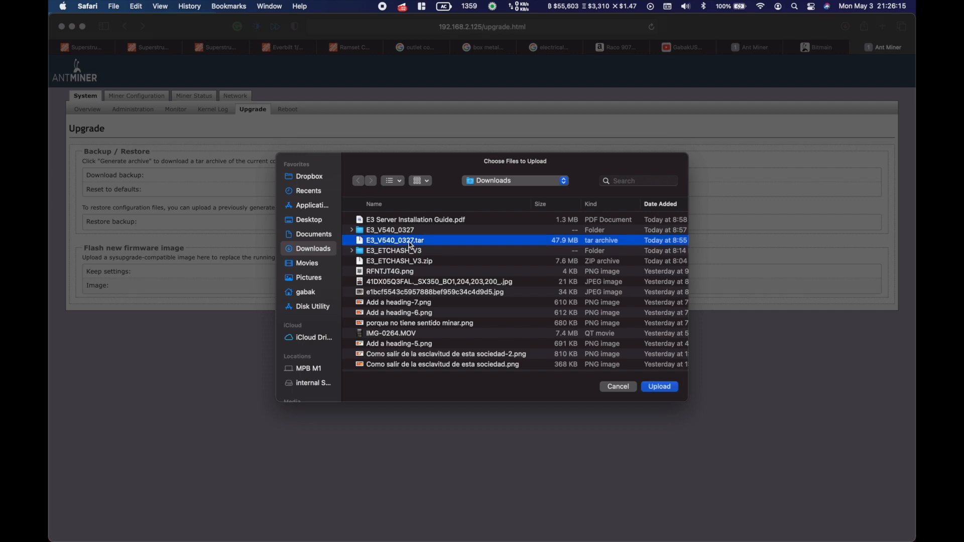
pyautogui.moveTo(426, 243)
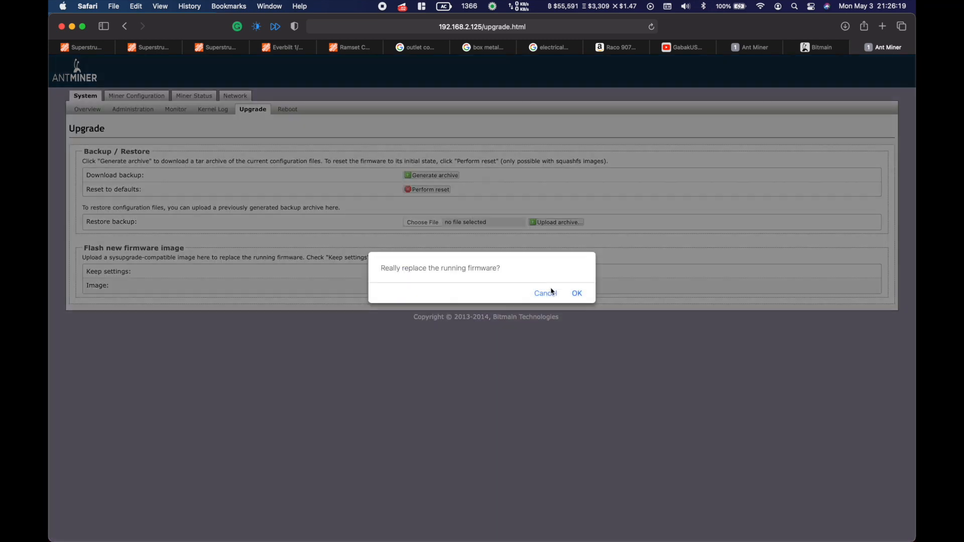
pyautogui.click(577, 293)
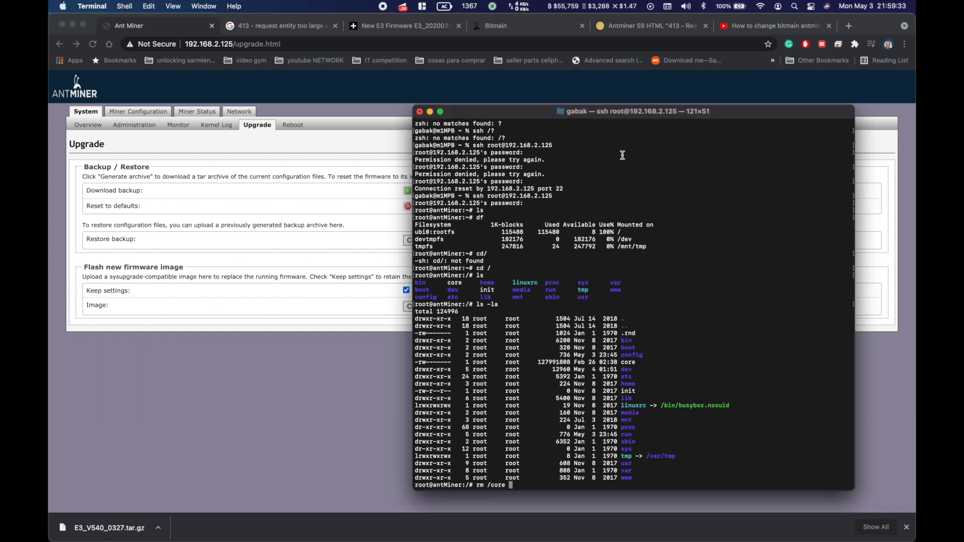
pyautogui.moveTo(610, 166)
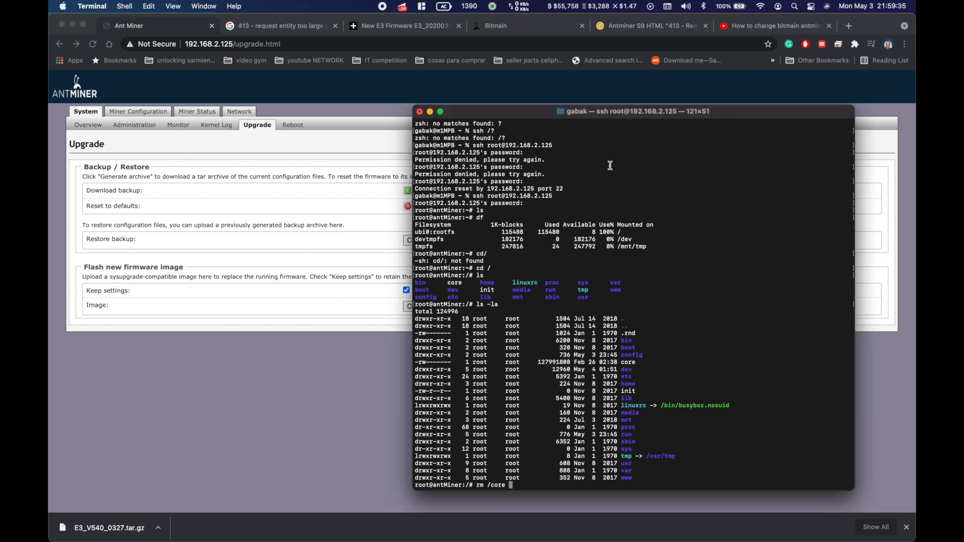
pyautogui.moveTo(642, 153)
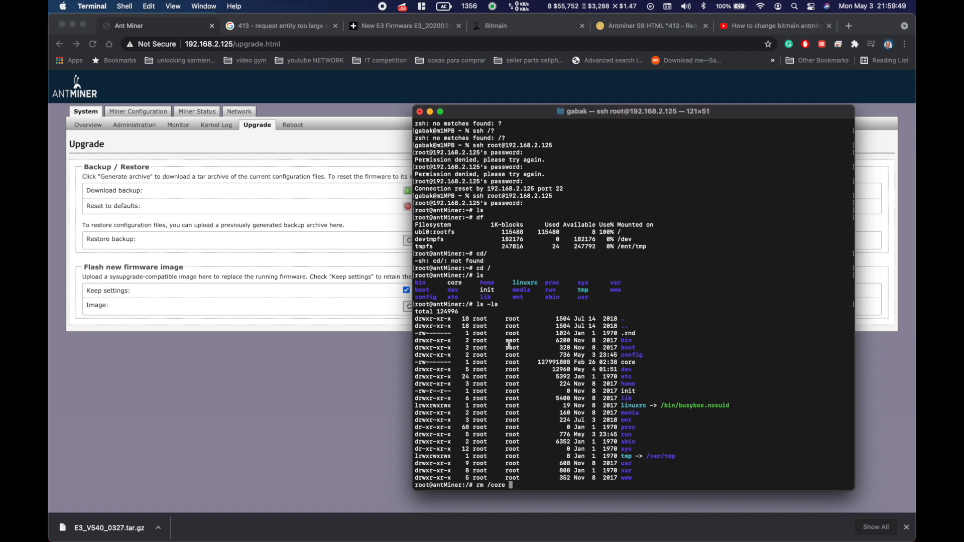
pyautogui.moveTo(520, 369)
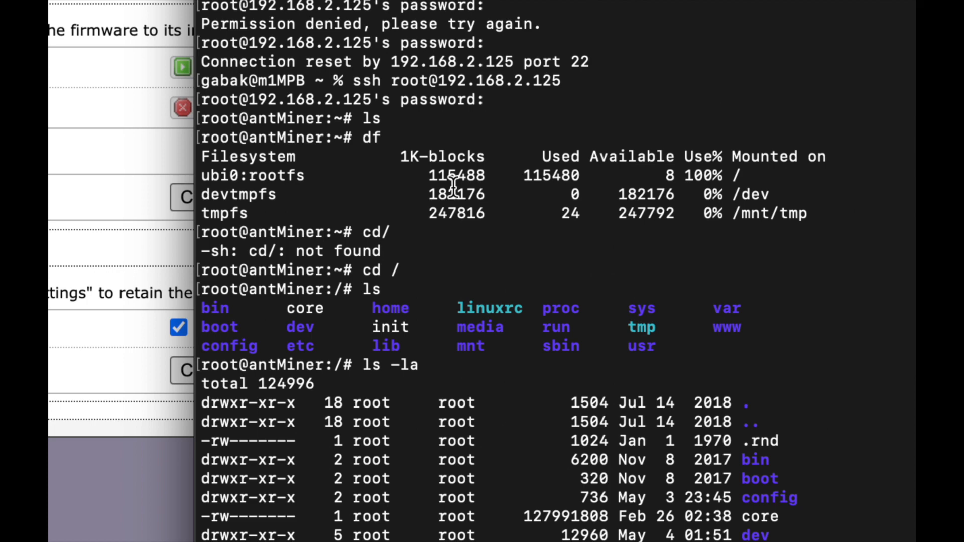
pyautogui.moveTo(548, 200)
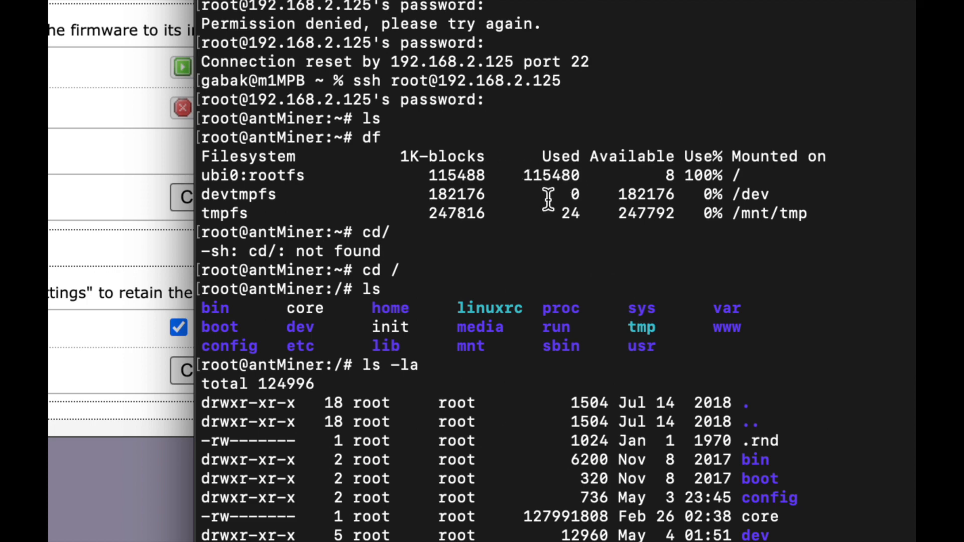
pyautogui.moveTo(553, 368)
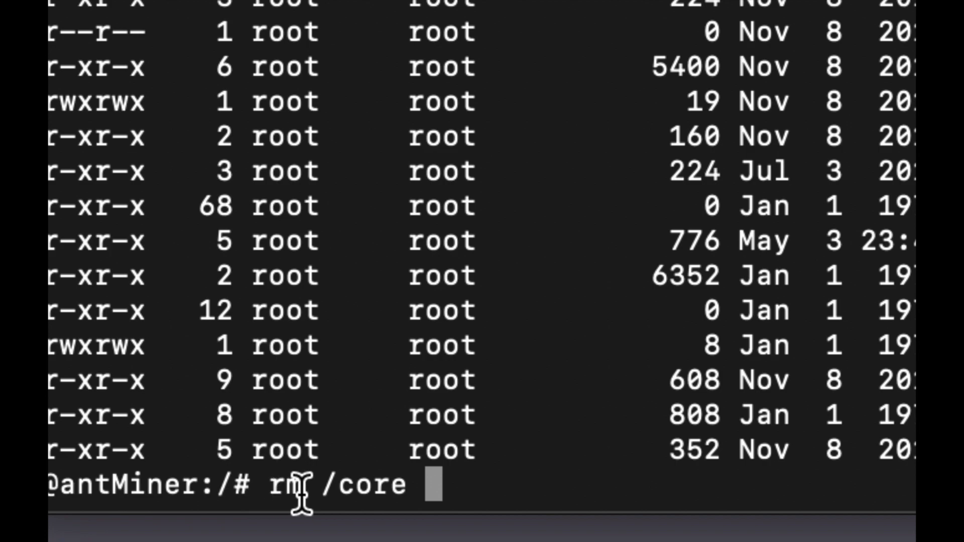
pyautogui.moveTo(365, 490)
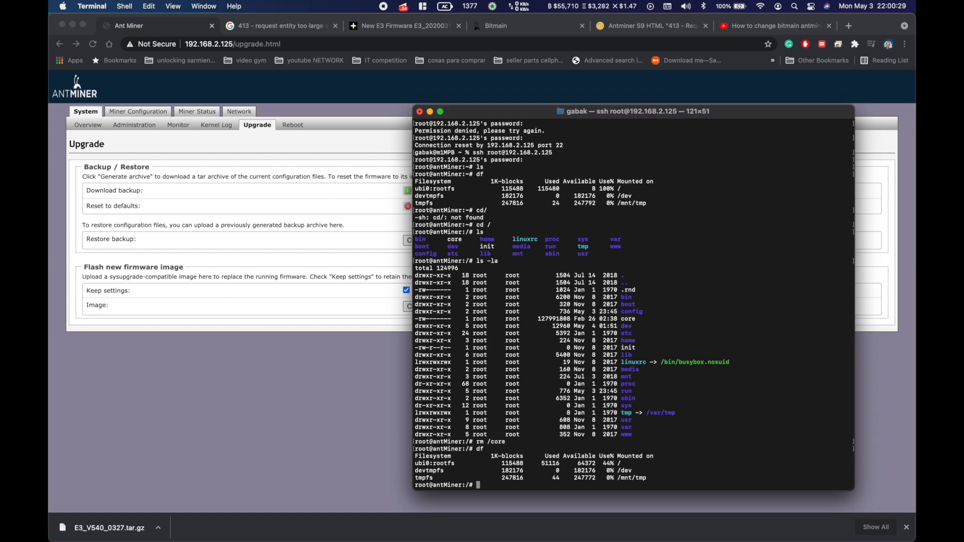
pyautogui.moveTo(599, 470)
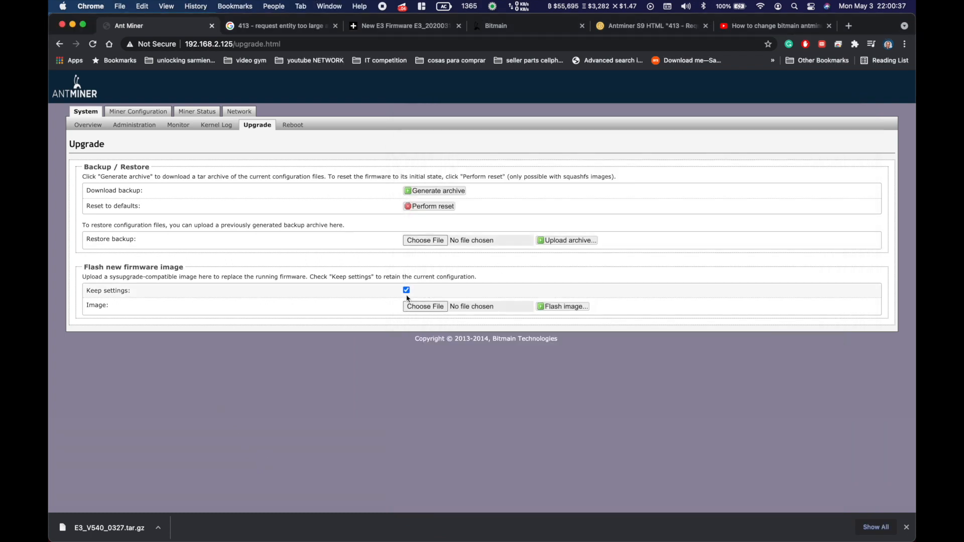
# Step: Flash E3_V540_0327.tar.gz with Keep settings unchecked
pyautogui.click(406, 290)
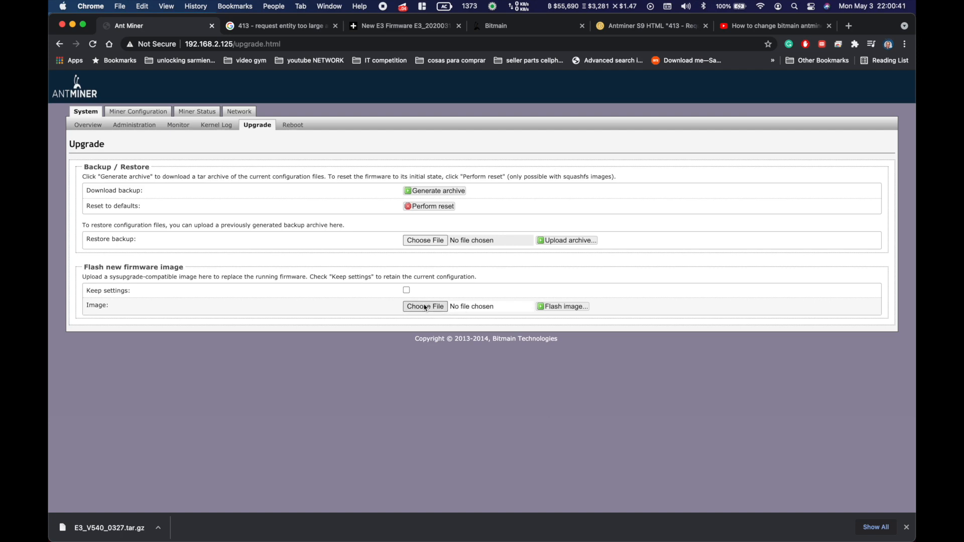
pyautogui.click(425, 306)
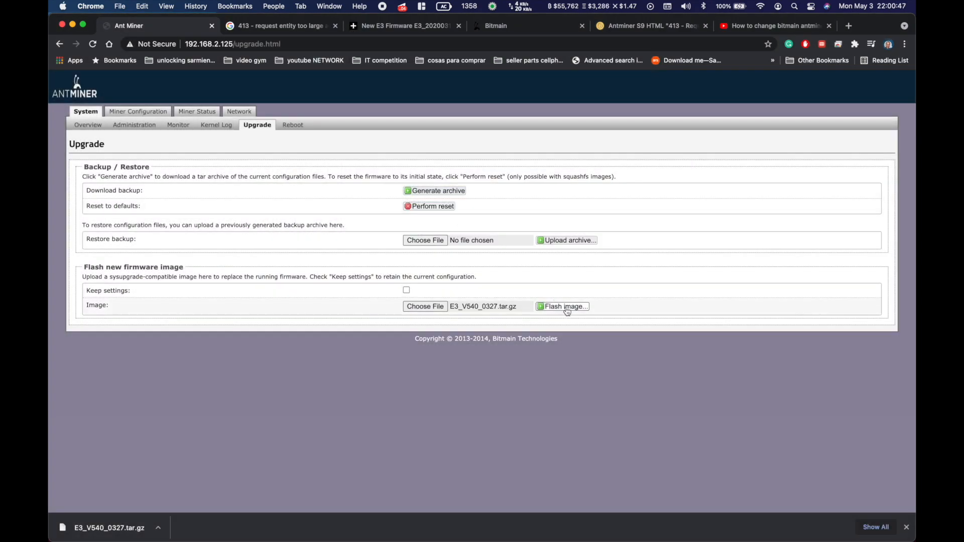
pyautogui.click(565, 307)
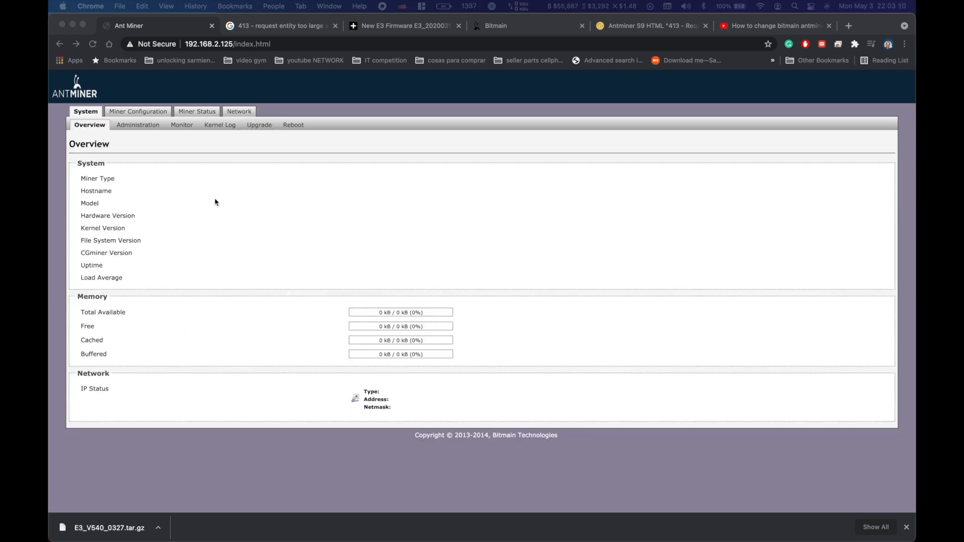
pyautogui.moveTo(254, 219)
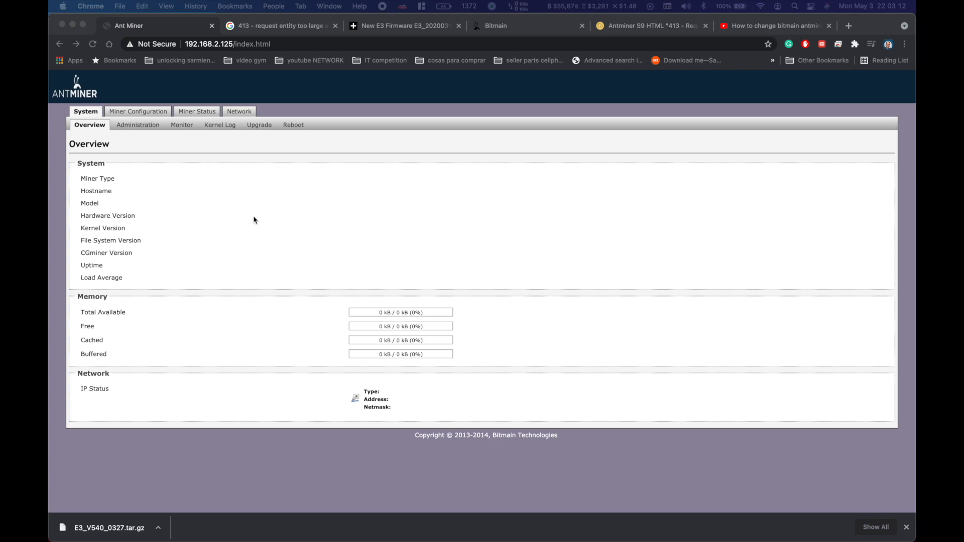
pyautogui.moveTo(269, 179)
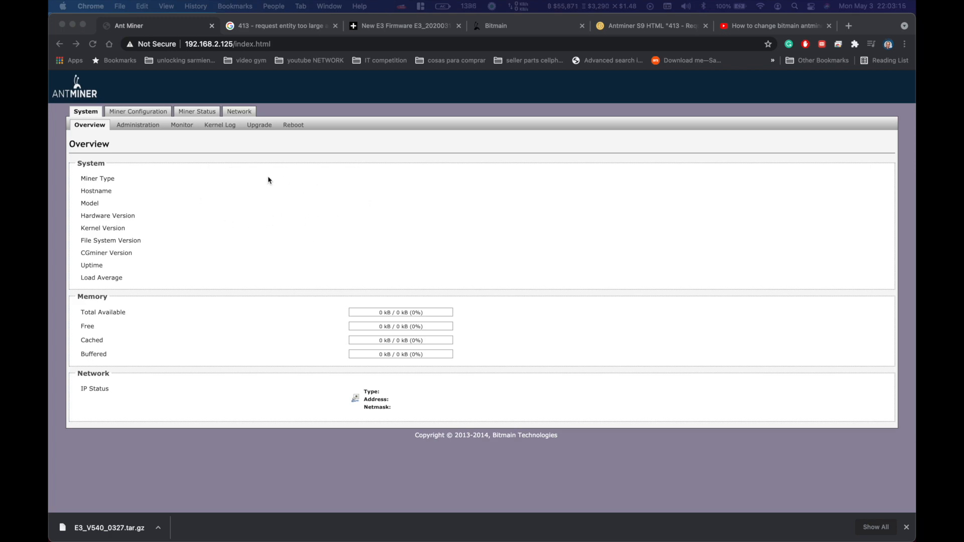
pyautogui.moveTo(136, 126)
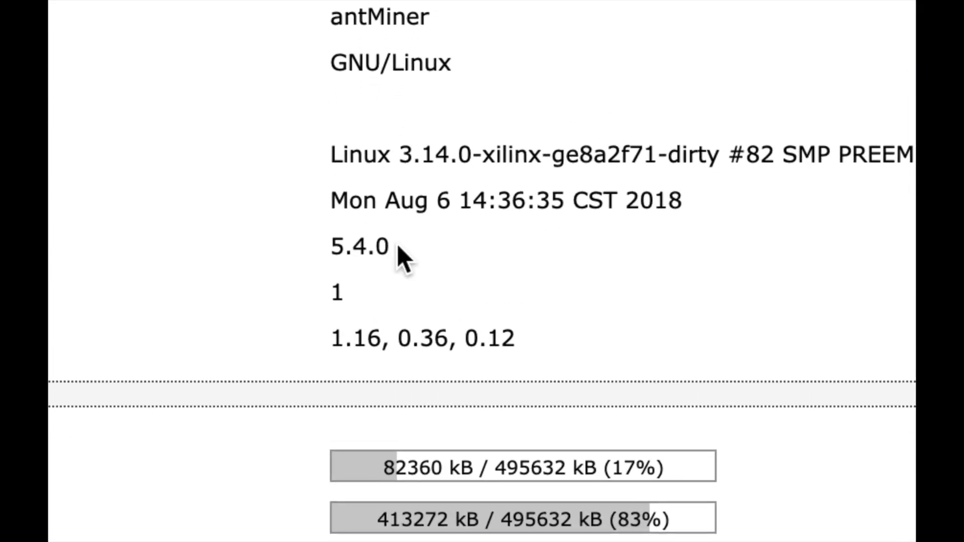
pyautogui.moveTo(329, 252)
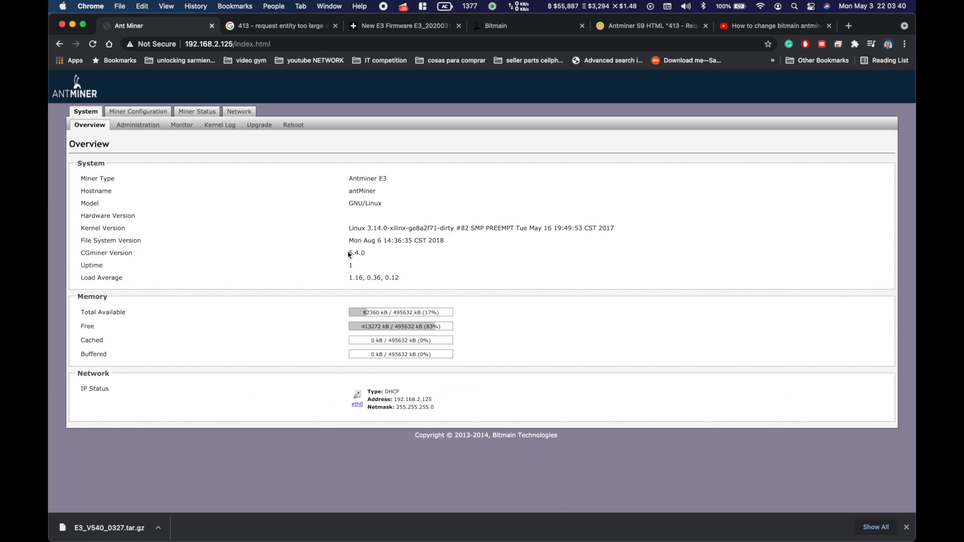
pyautogui.moveTo(463, 207)
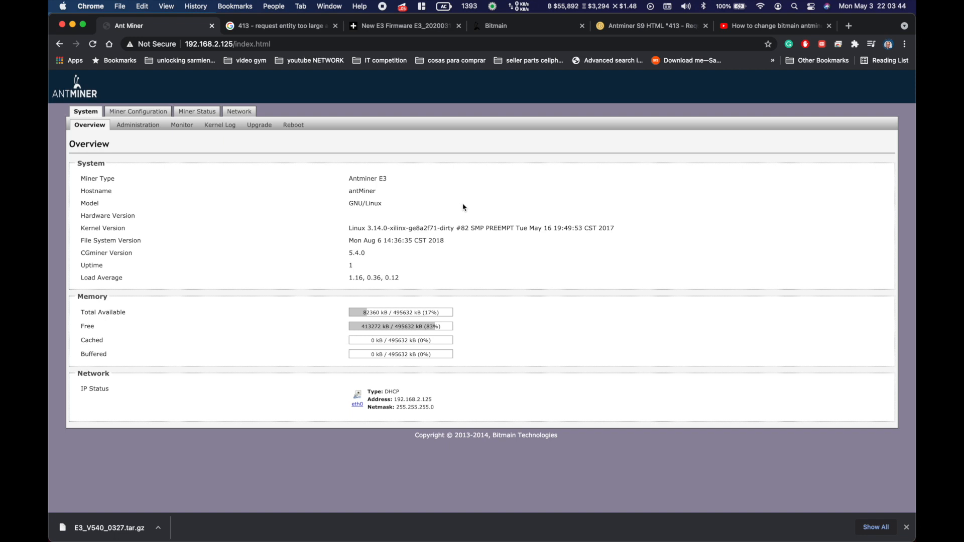
pyautogui.moveTo(642, 207)
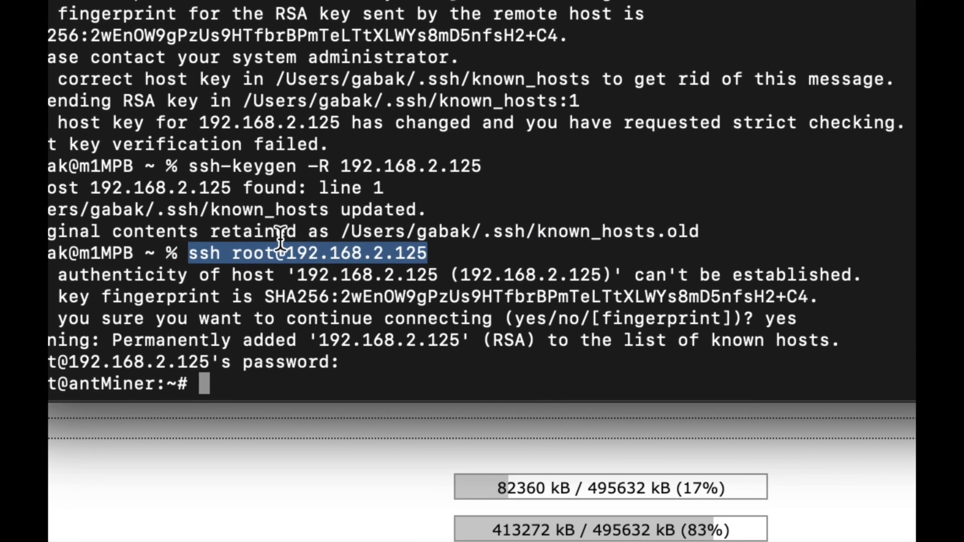
pyautogui.moveTo(239, 254)
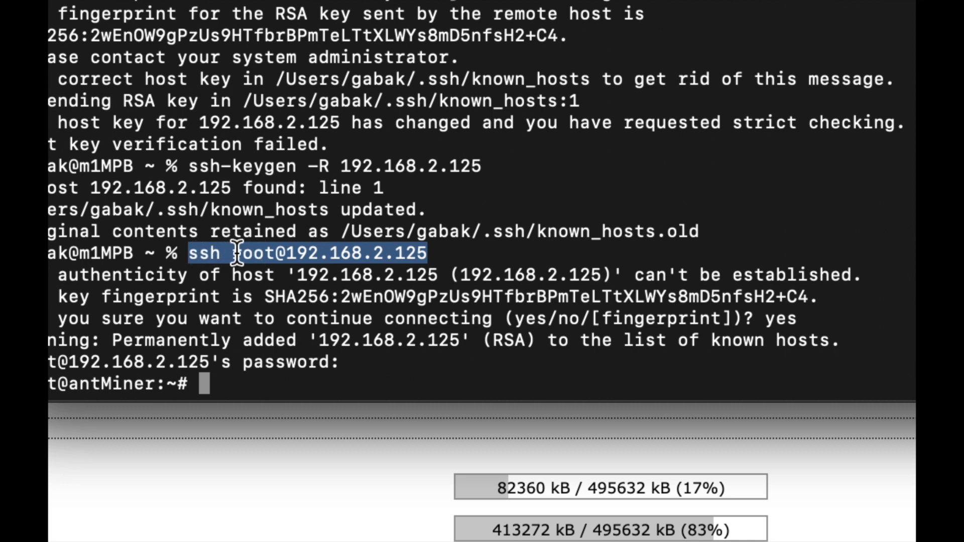
pyautogui.moveTo(298, 257)
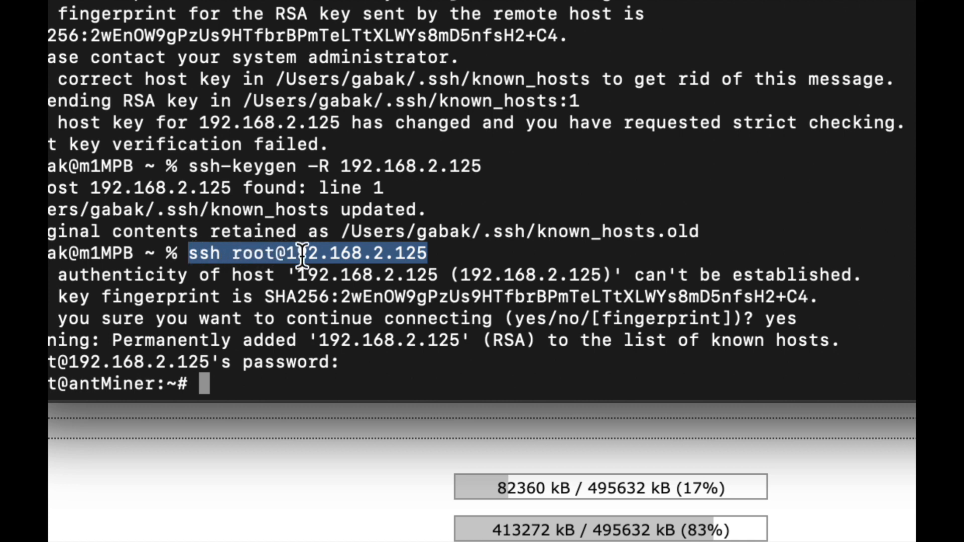
pyautogui.moveTo(386, 257)
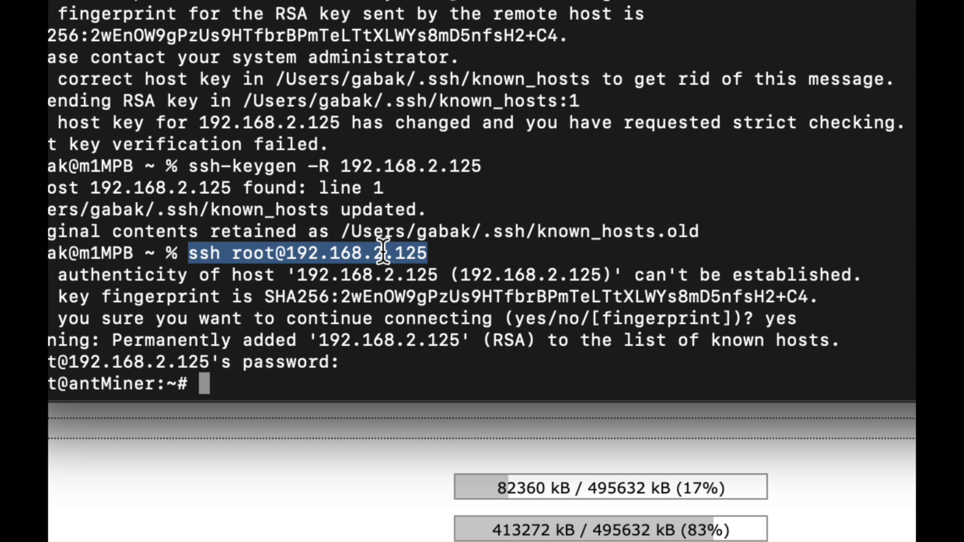
pyautogui.moveTo(440, 252)
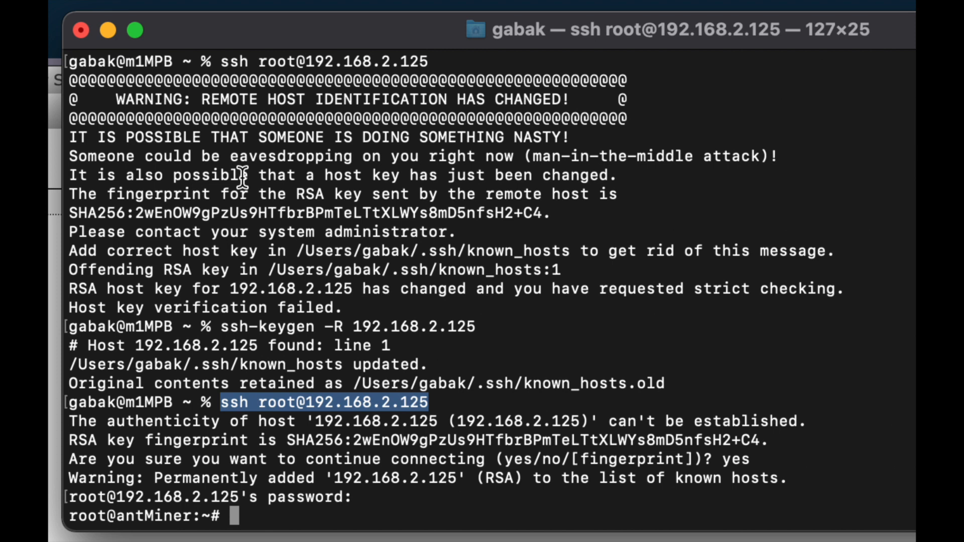
pyautogui.moveTo(207, 101)
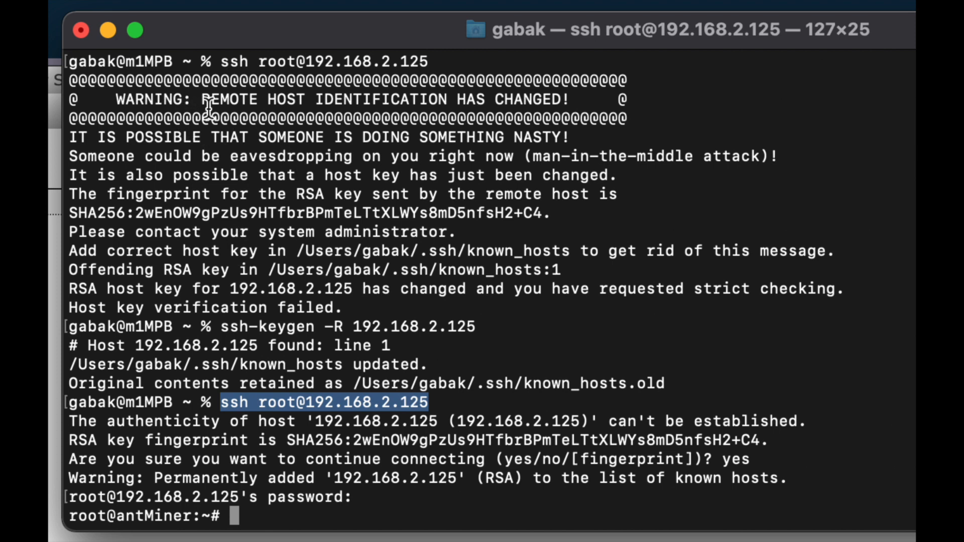
pyautogui.moveTo(481, 103)
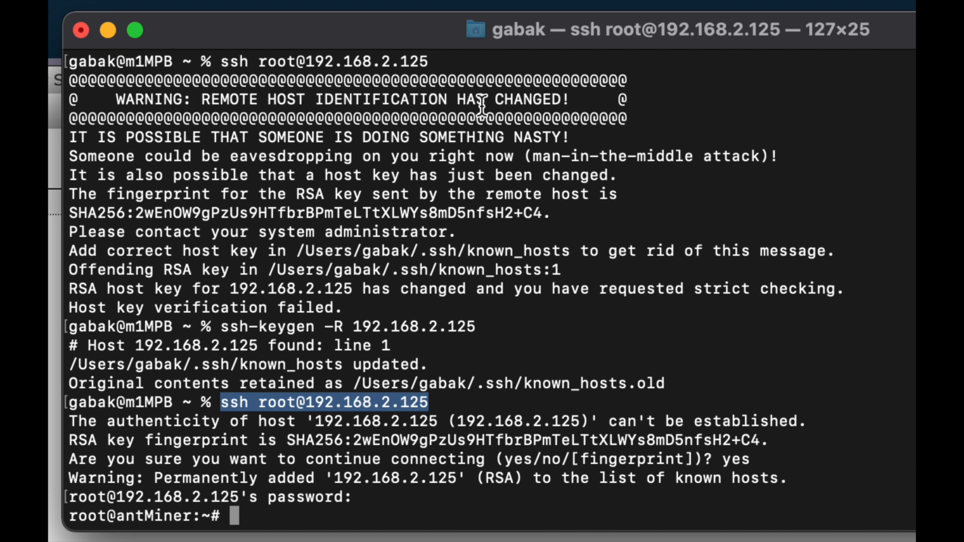
pyautogui.moveTo(335, 322)
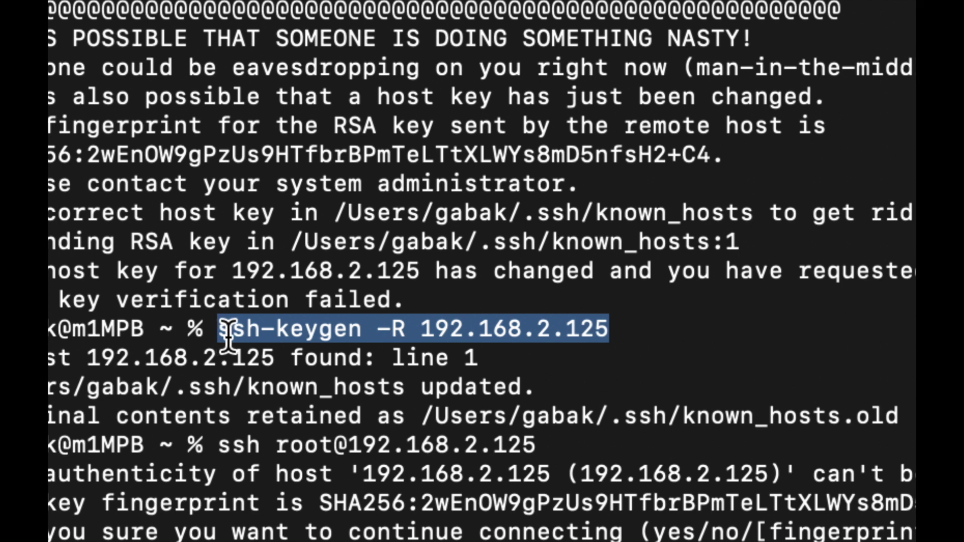
pyautogui.moveTo(273, 329)
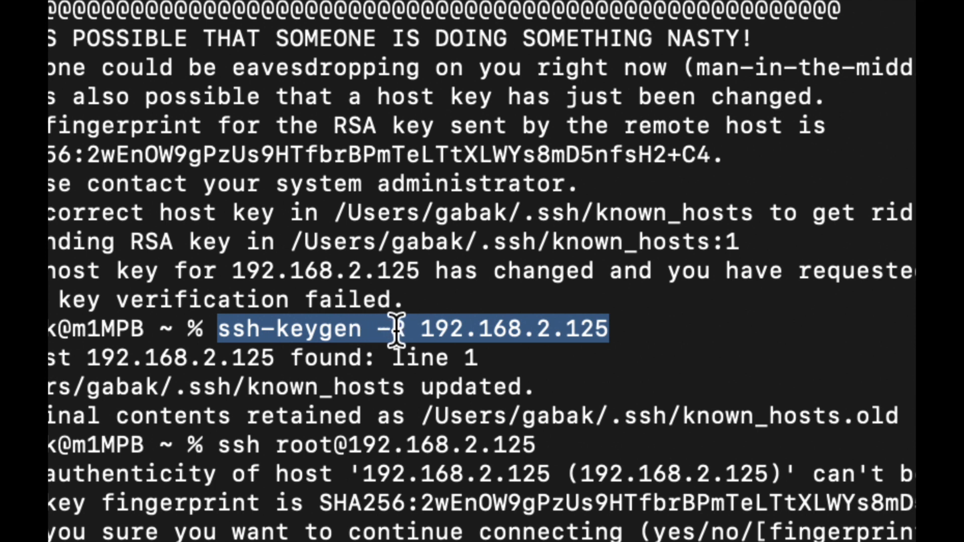
pyautogui.moveTo(504, 337)
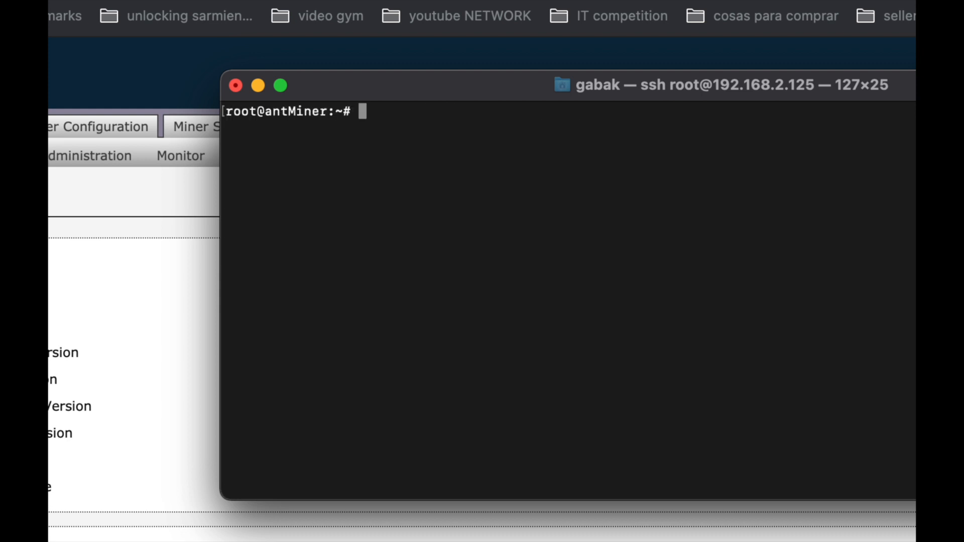
pyautogui.moveTo(643, 255)
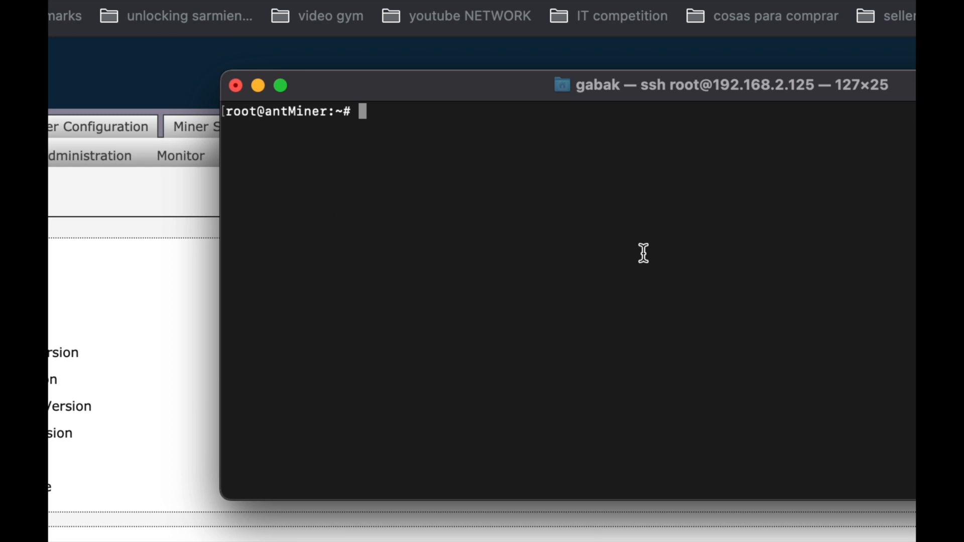
pyautogui.write('ss')
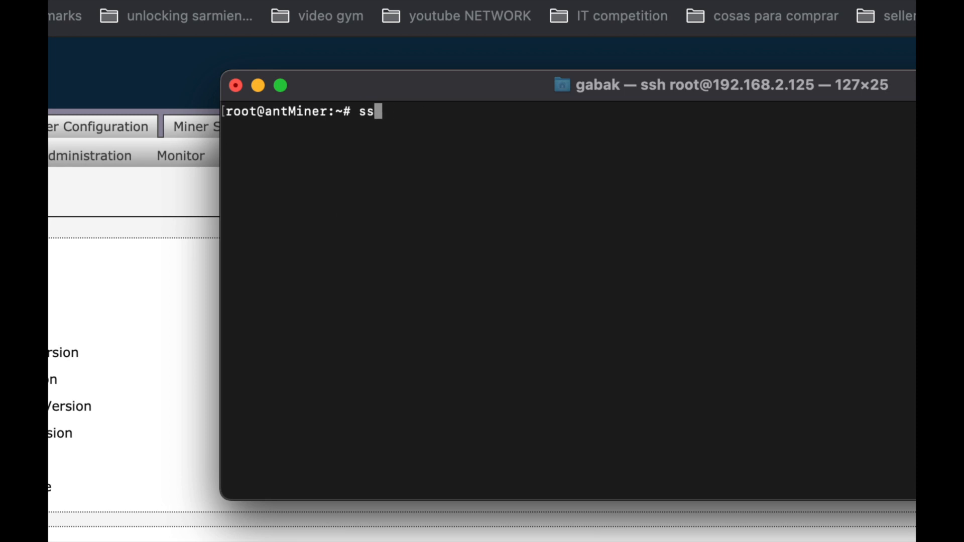
pyautogui.write('h')
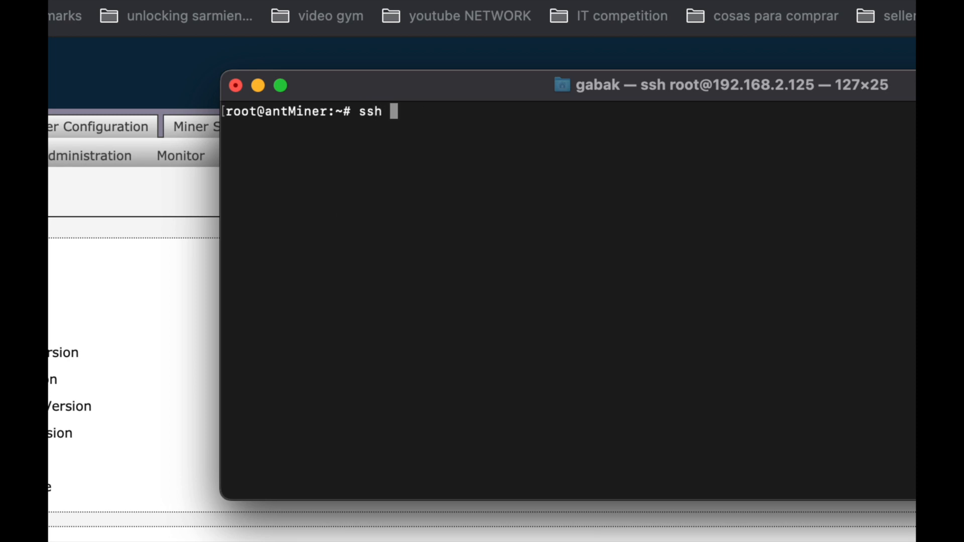
pyautogui.write('root')
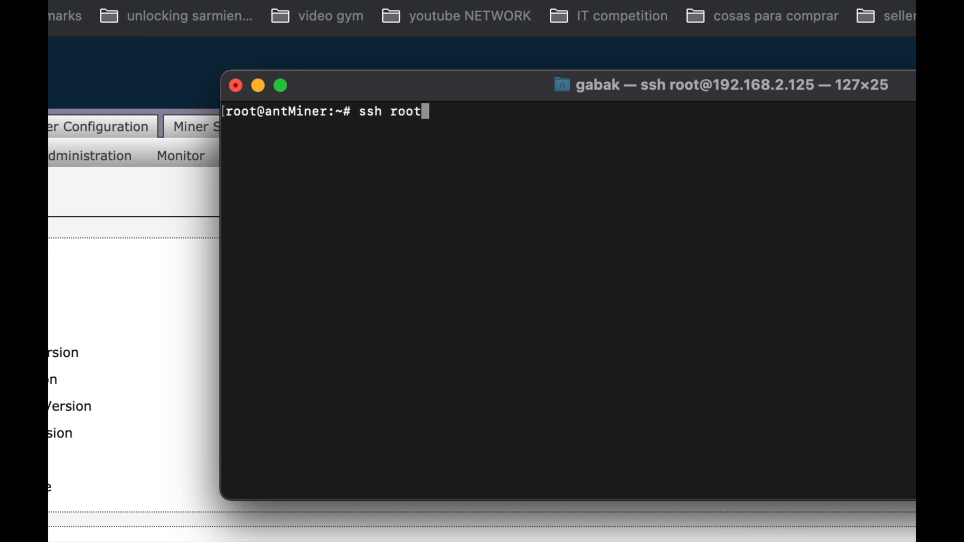
pyautogui.write('@')
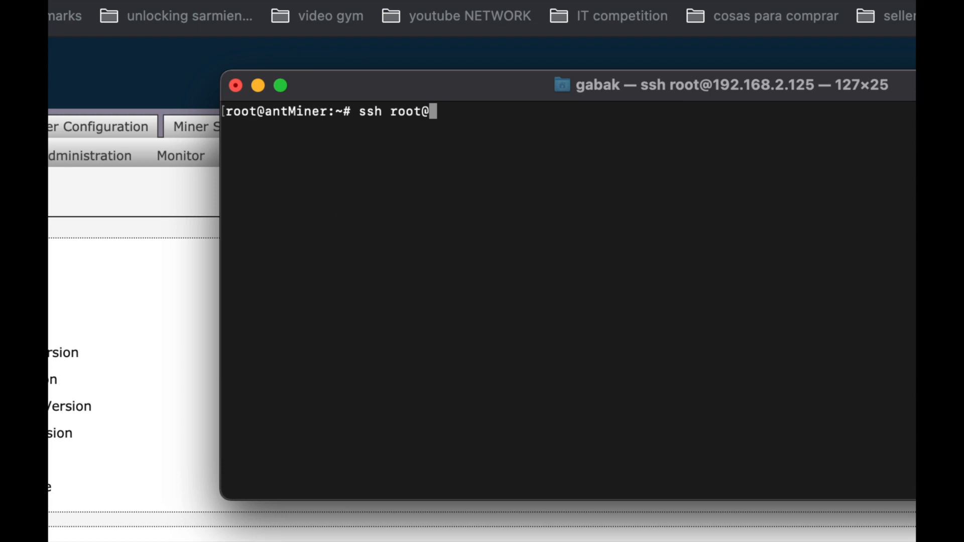
pyautogui.write('192.1')
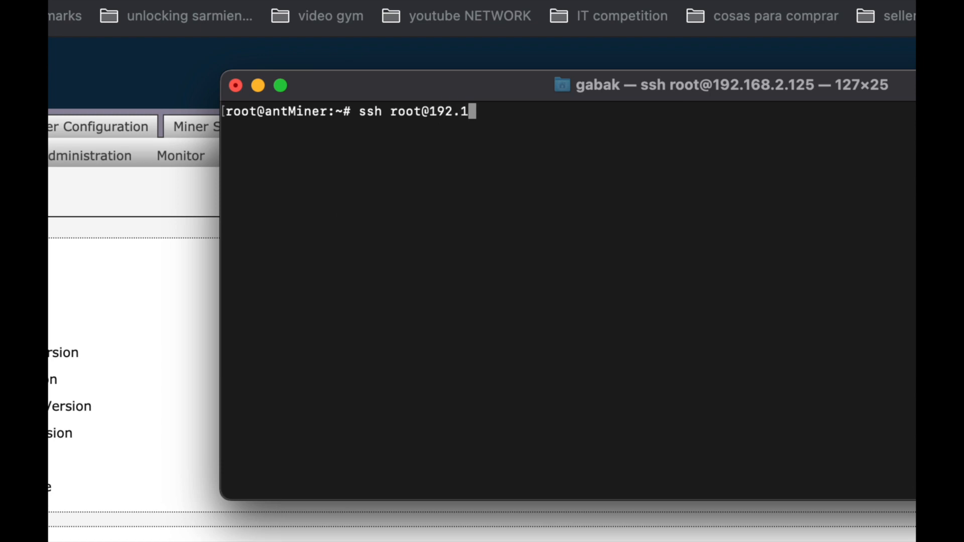
pyautogui.write('68.2.125')
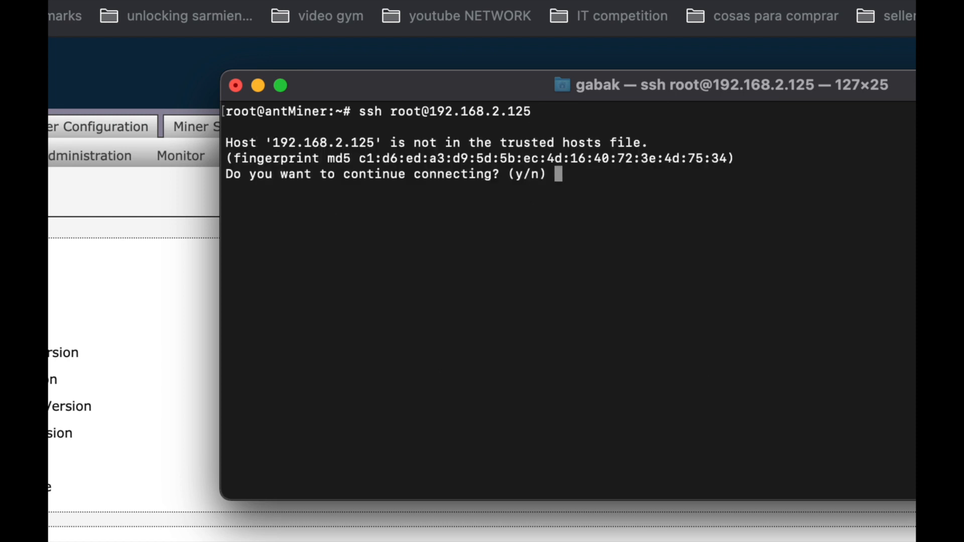
pyautogui.write('y')
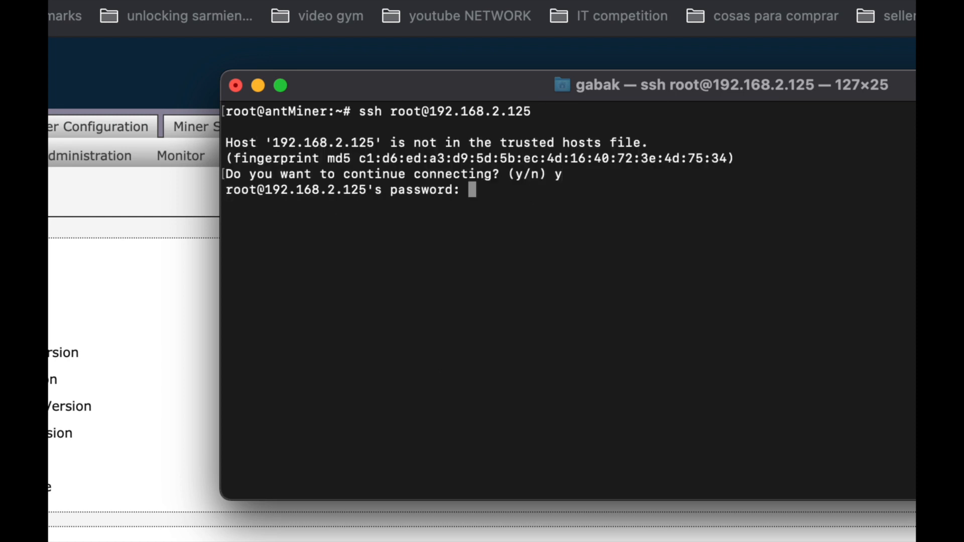
pyautogui.press('Enter')
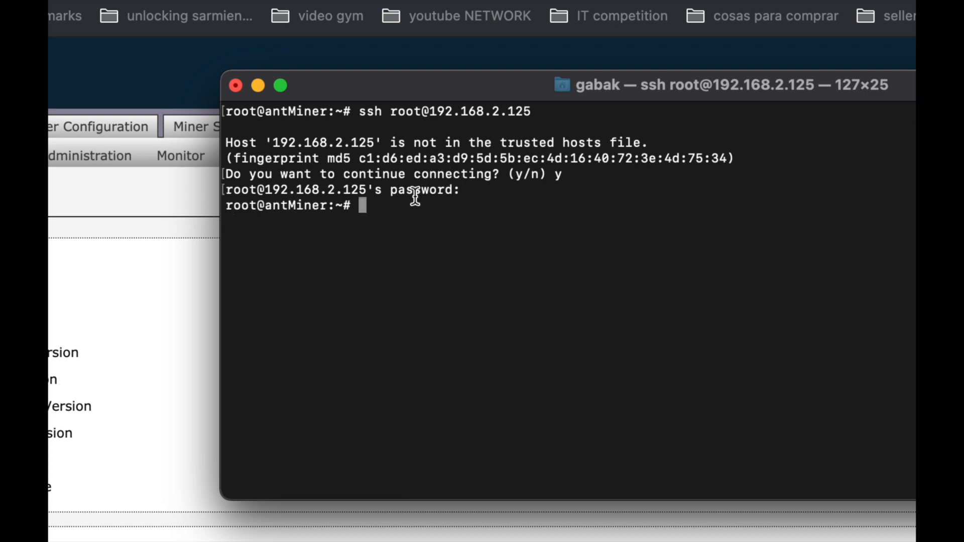
pyautogui.write('df')
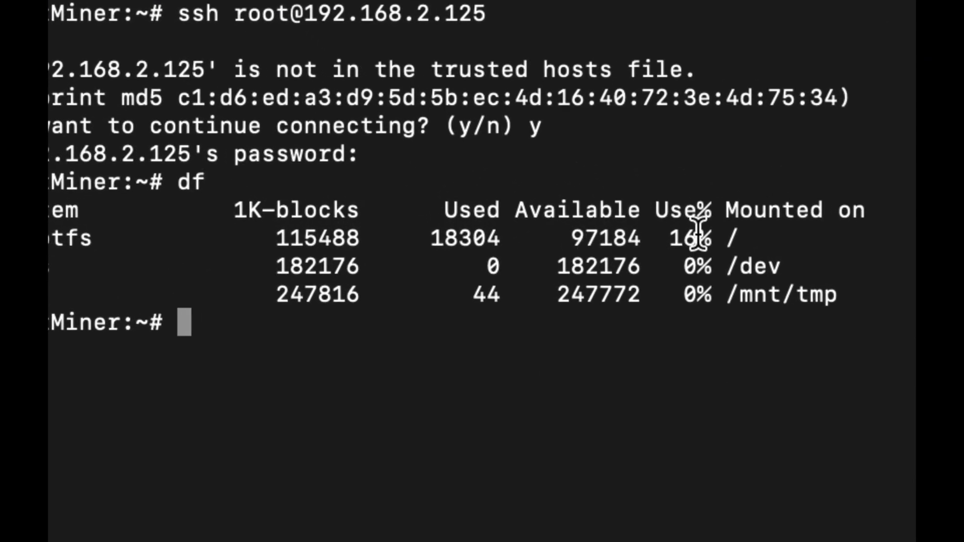
pyautogui.moveTo(580, 239)
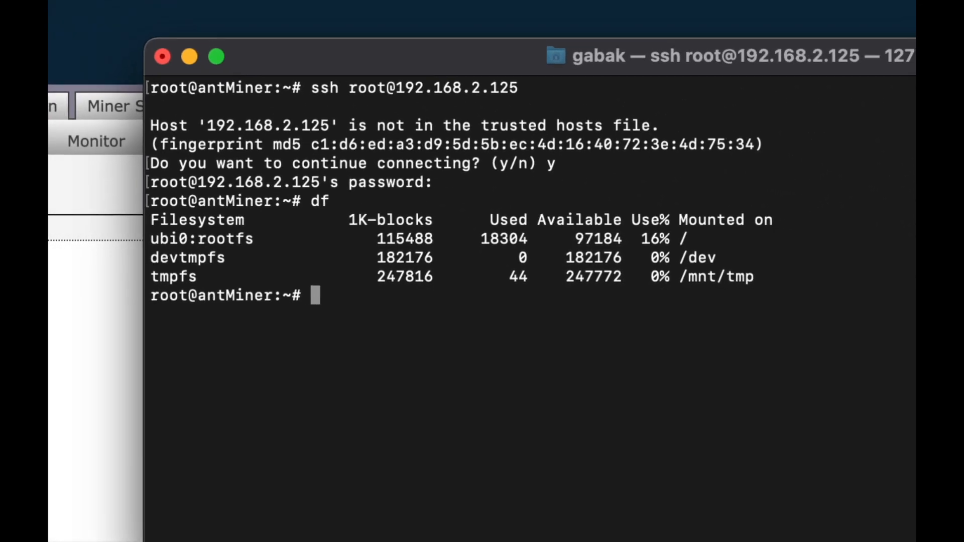
# Step: Abandon the half-typed rm /config/core command and list the home folder's files
pyautogui.write('rm /config/')
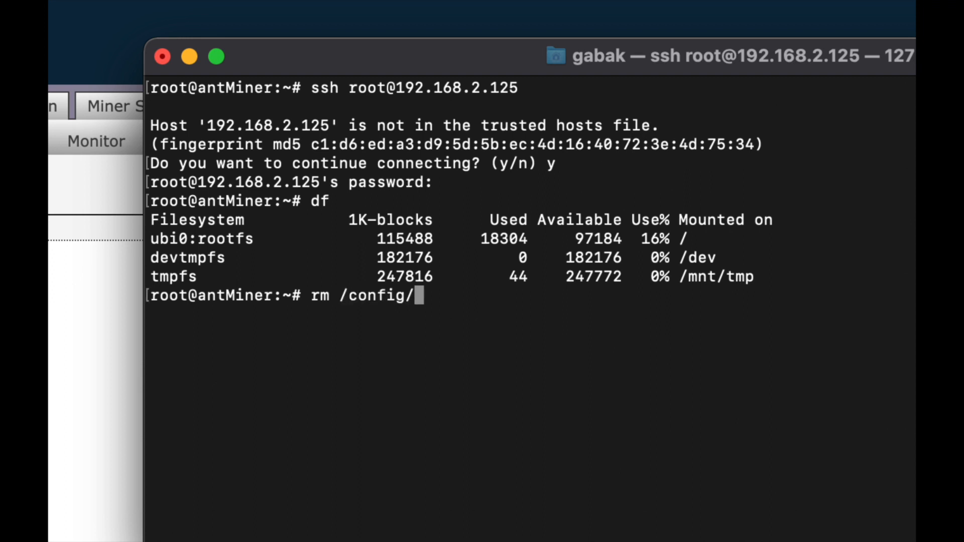
pyautogui.write('core')
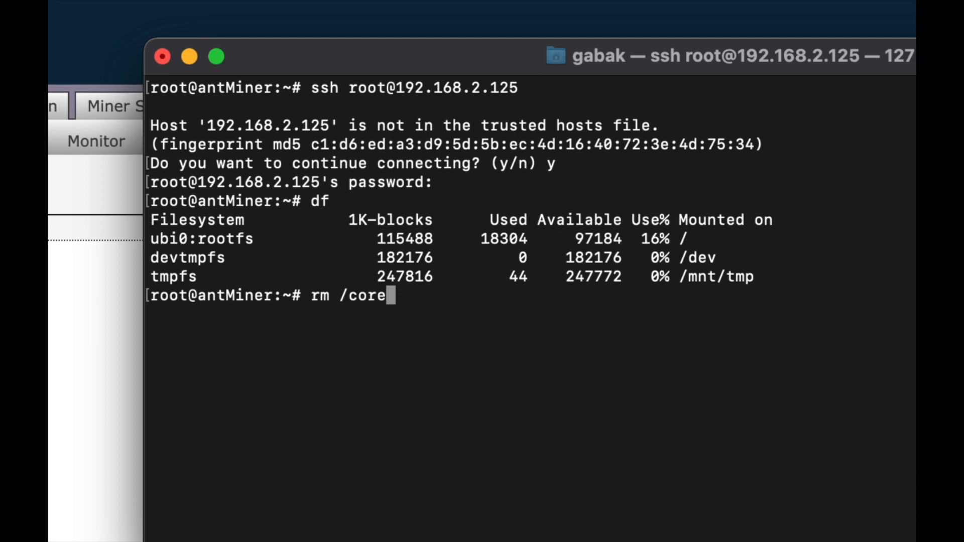
pyautogui.press('Enter')
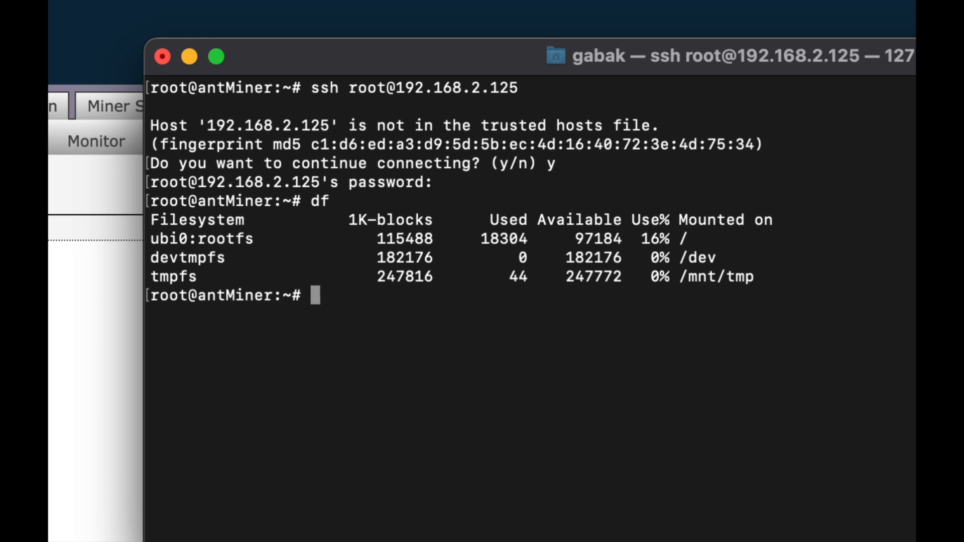
pyautogui.write('ls')
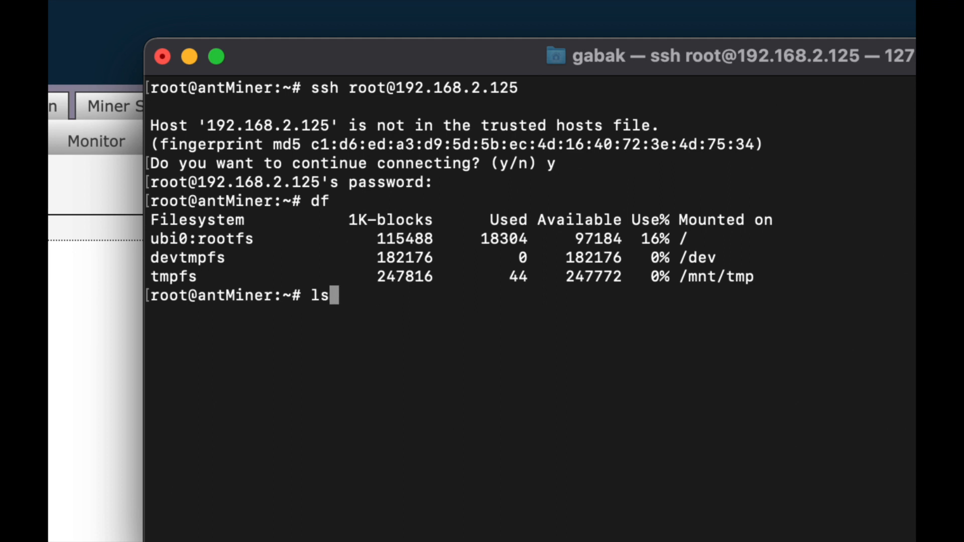
pyautogui.press('Enter')
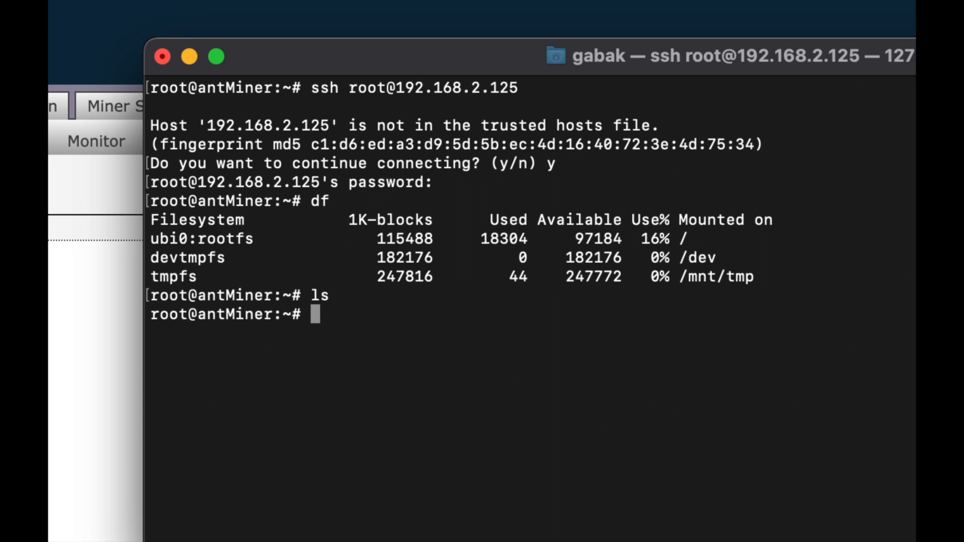
# Step: Move up directories with cd and pwd, exit SSH, and close the Terminal window
pyautogui.write('cd ...')
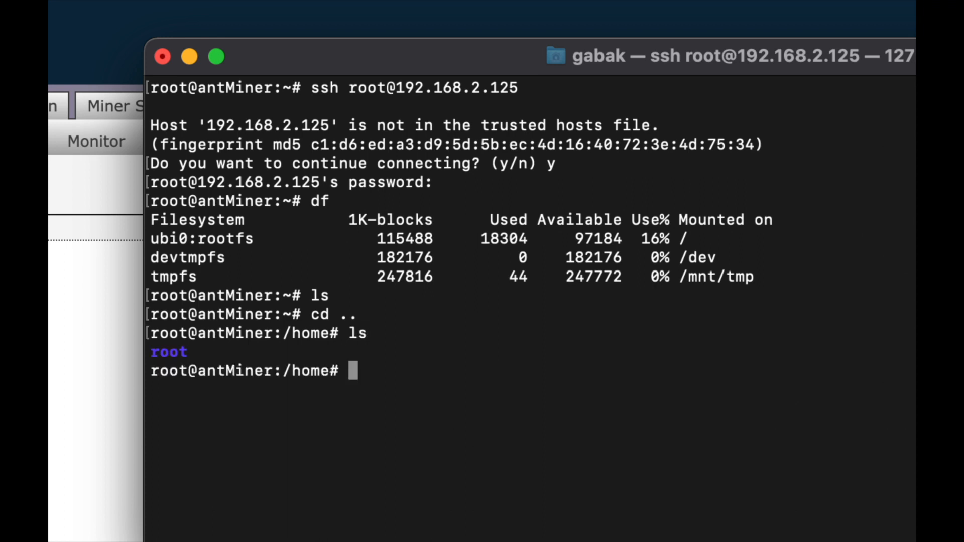
pyautogui.write('p')
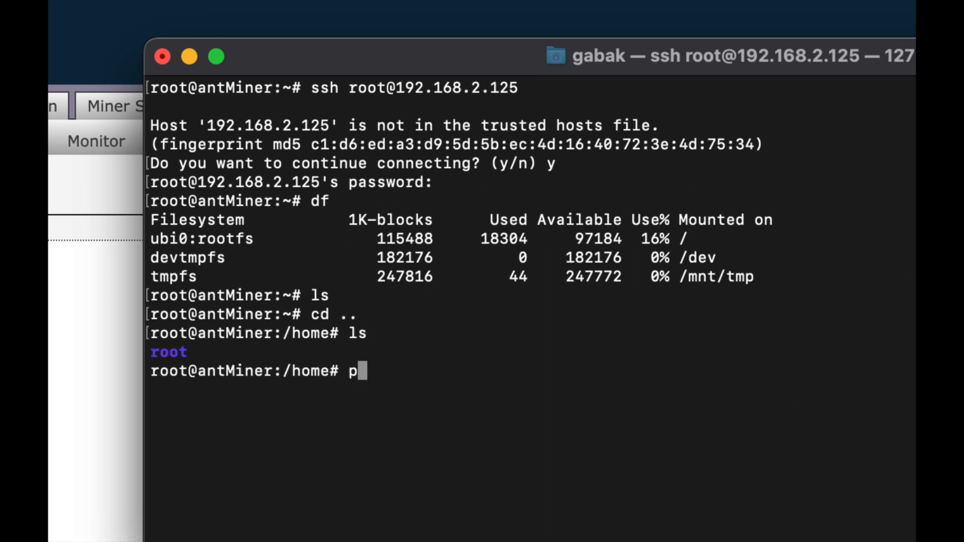
pyautogui.write('wd')
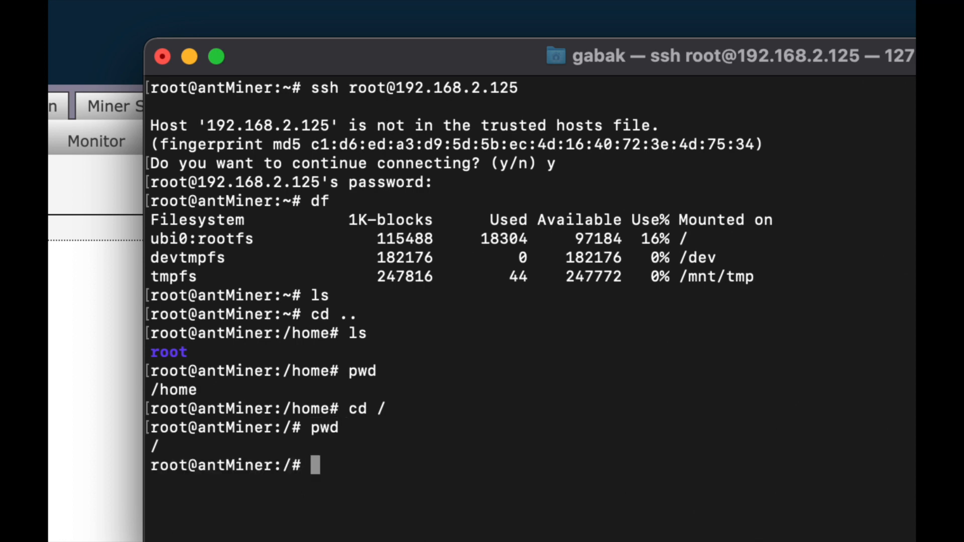
pyautogui.write('exit')
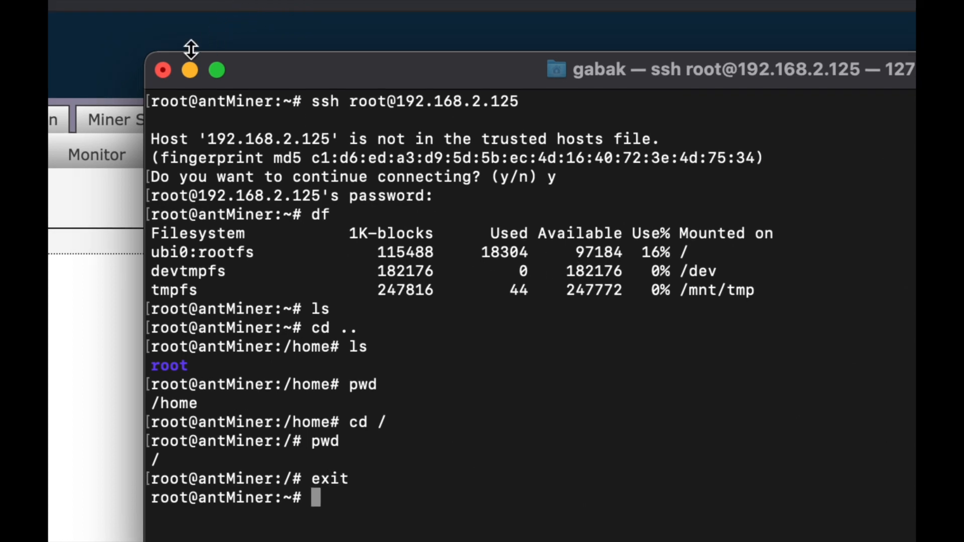
pyautogui.click(163, 70)
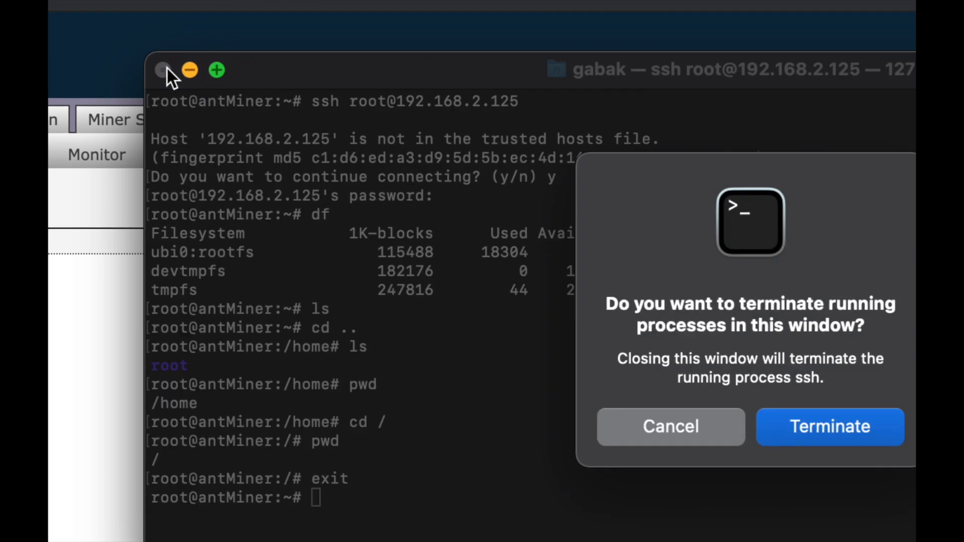
pyautogui.click(830, 427)
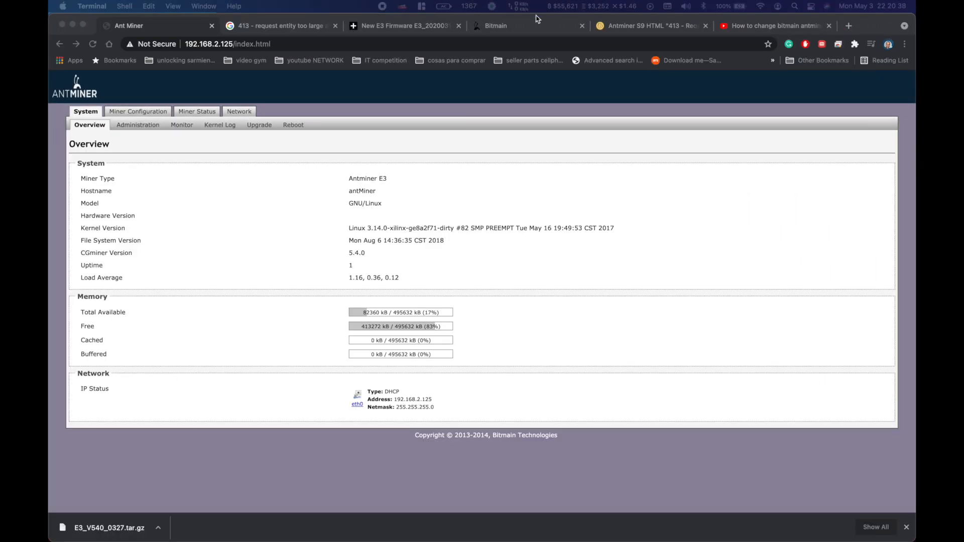
# Step: Search Google Images for 'putty', preview a PuTTY screenshot, and return to the Ant Miner tab
pyautogui.click(850, 26)
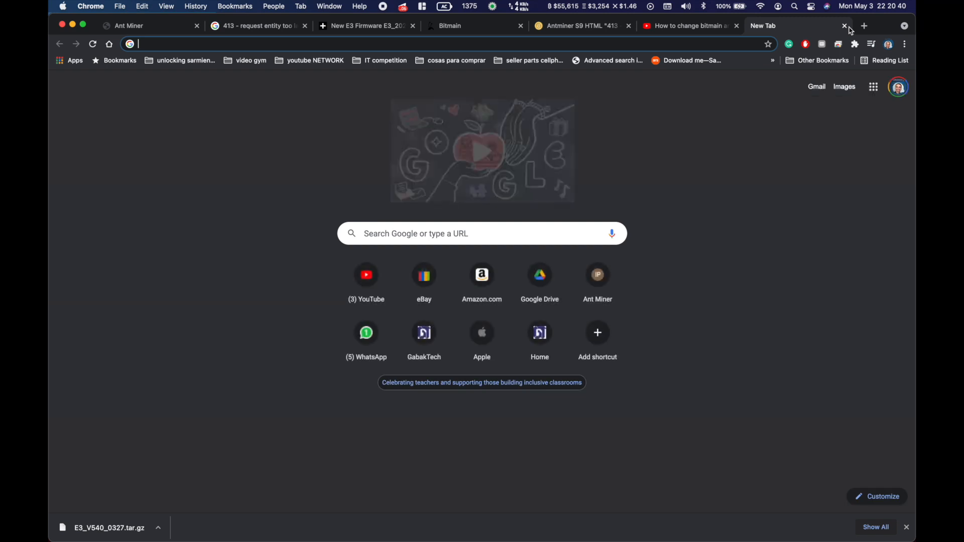
pyautogui.write('putt')
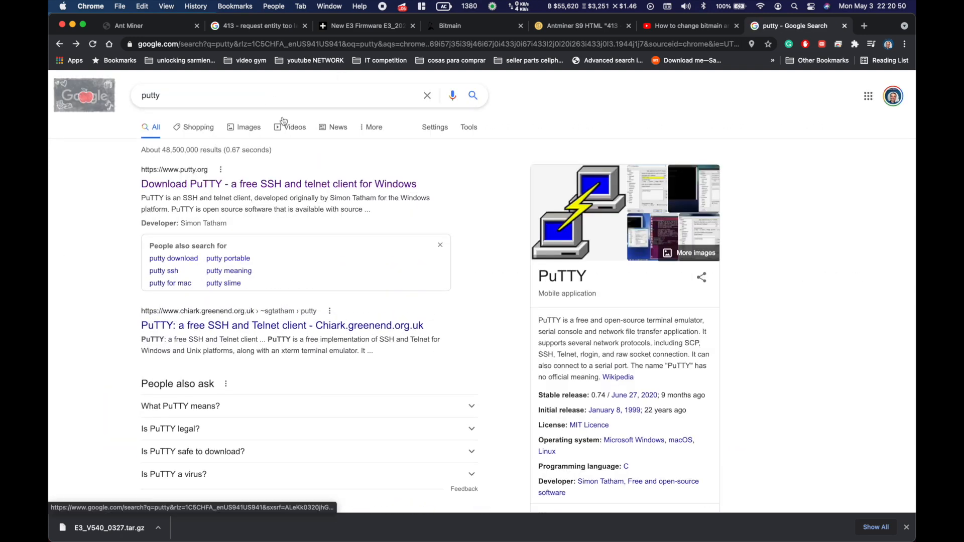
pyautogui.click(248, 127)
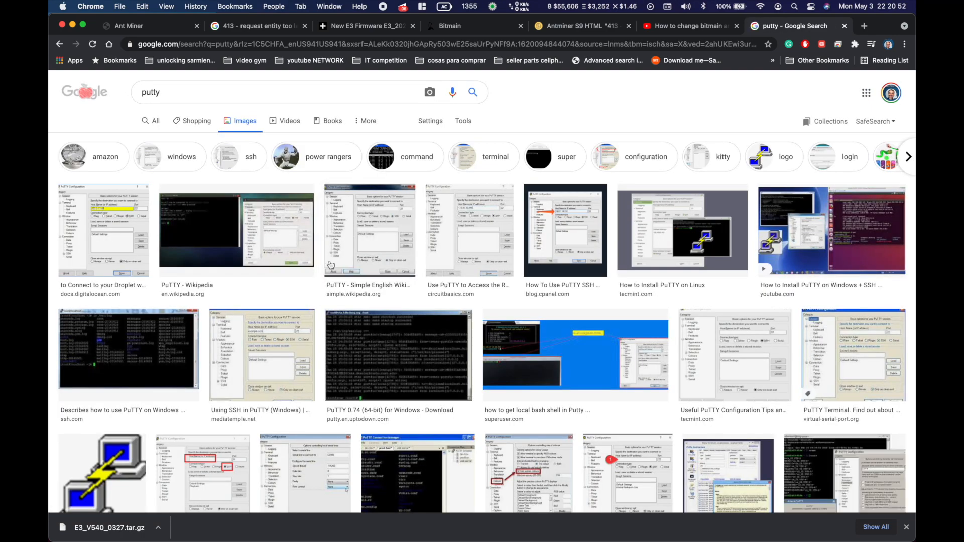
pyautogui.click(368, 229)
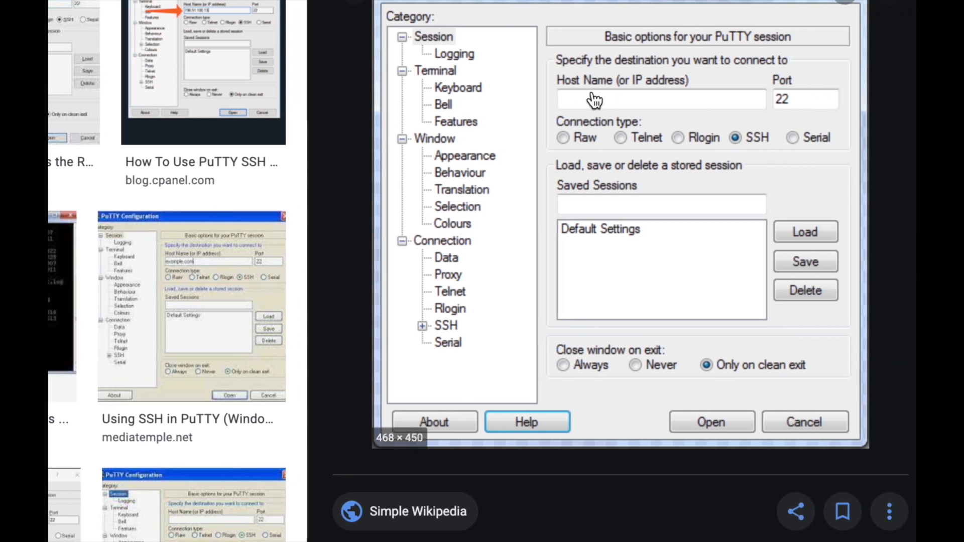
pyautogui.moveTo(626, 103)
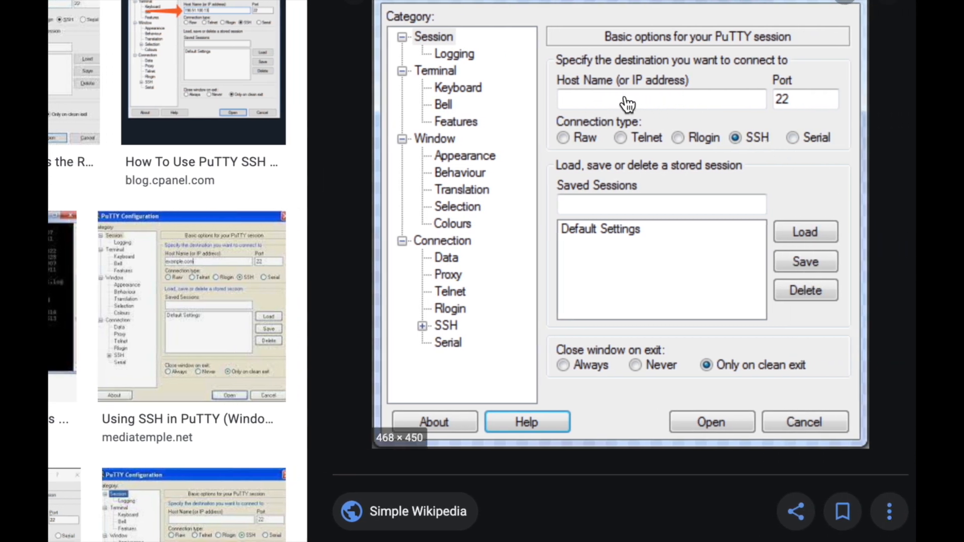
pyautogui.moveTo(726, 110)
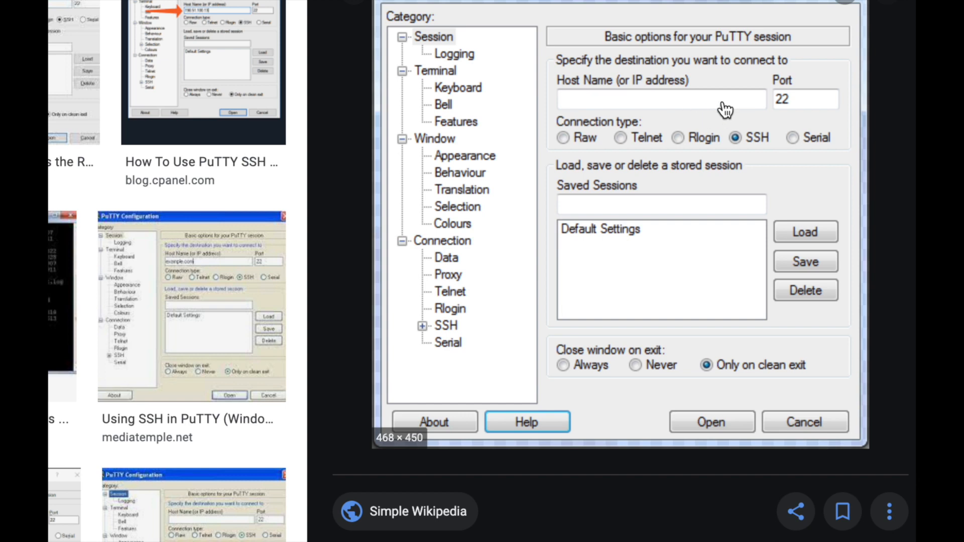
pyautogui.moveTo(700, 278)
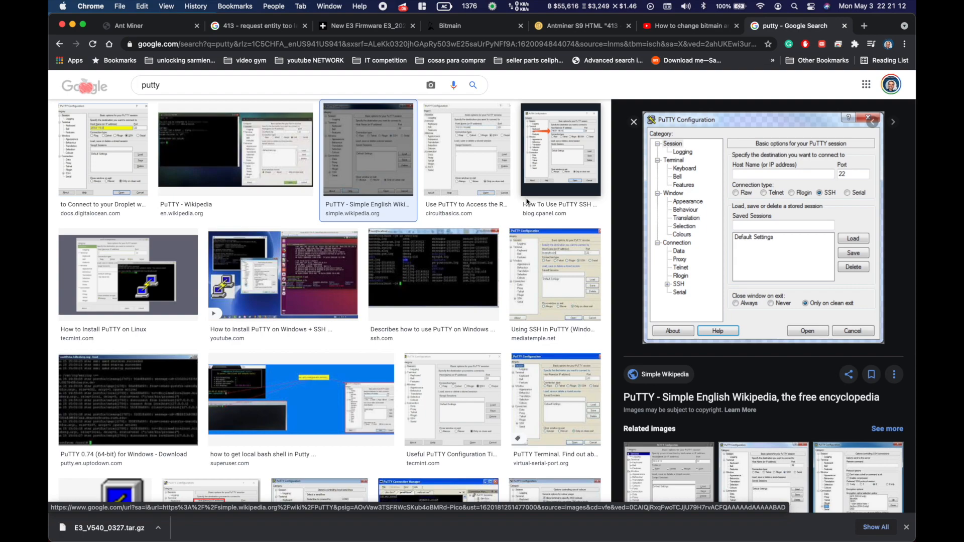
pyautogui.moveTo(387, 286)
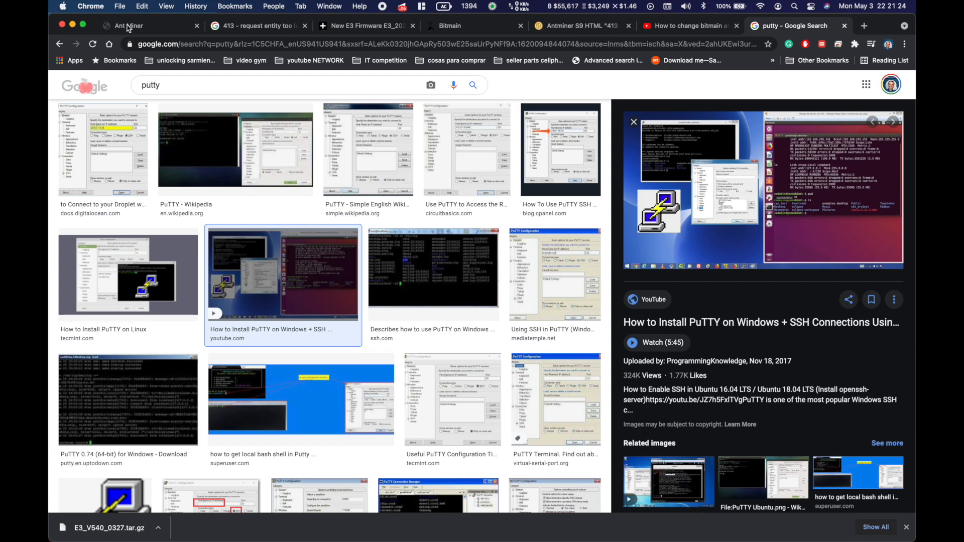
pyautogui.click(130, 25)
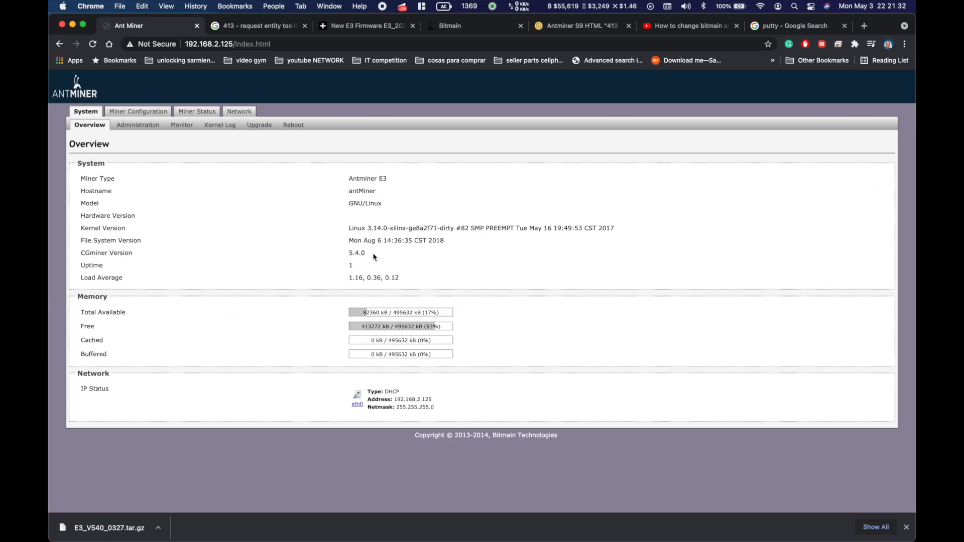
pyautogui.click(197, 111)
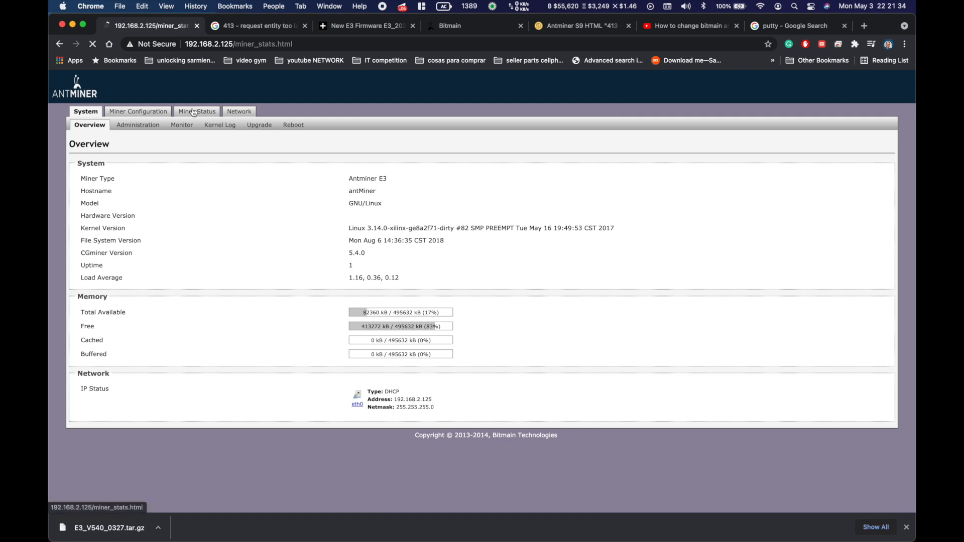
pyautogui.click(196, 111)
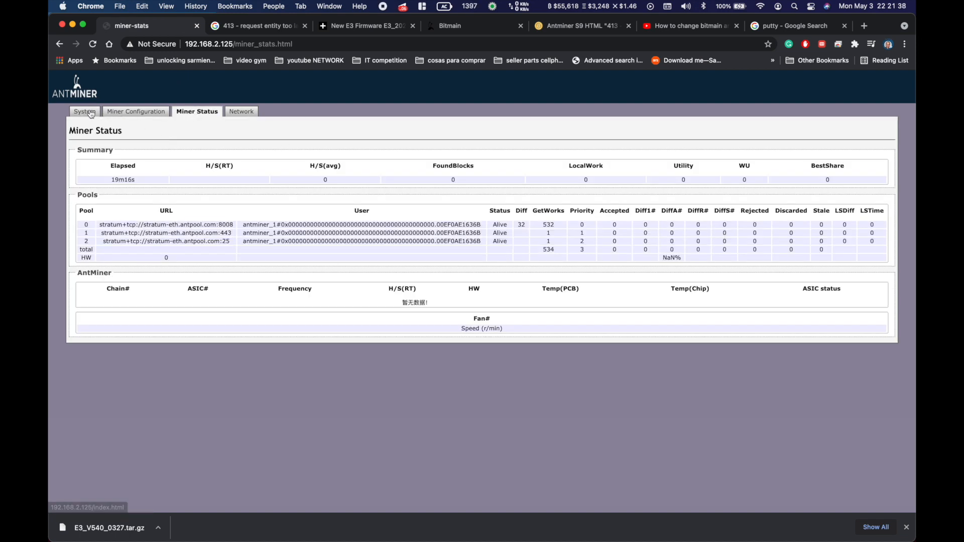
pyautogui.click(84, 111)
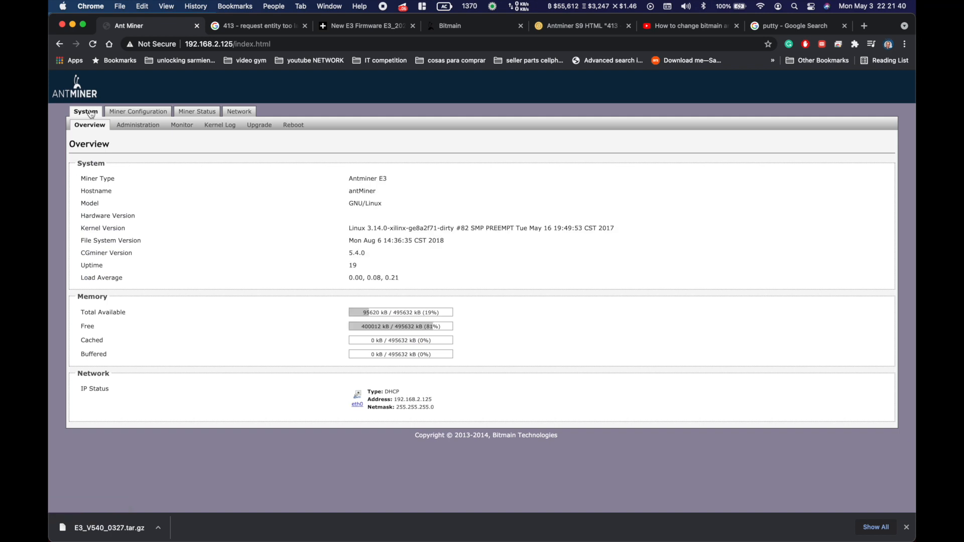